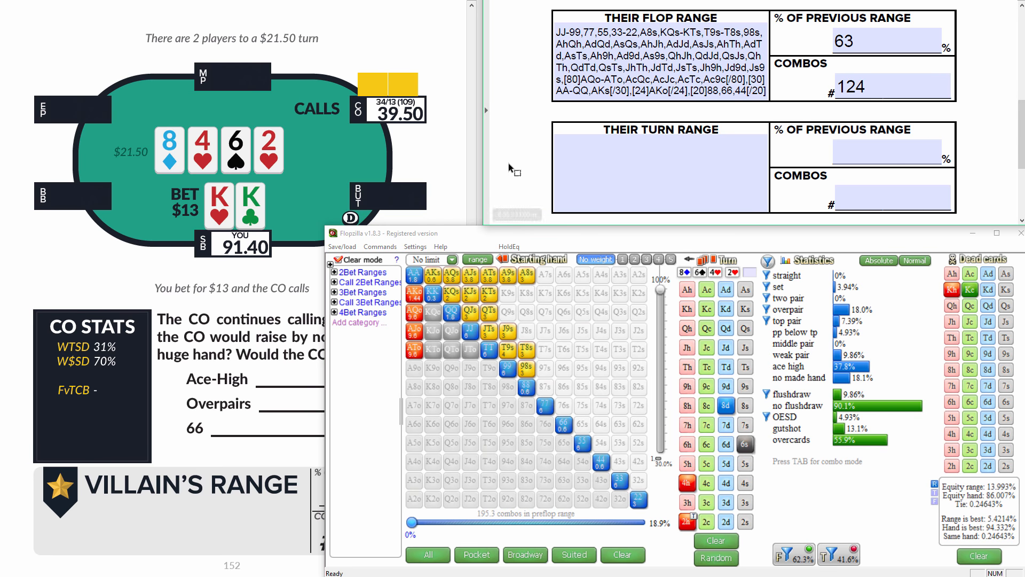
{"action": "mouse_move", "coordinate": [533, 174]}
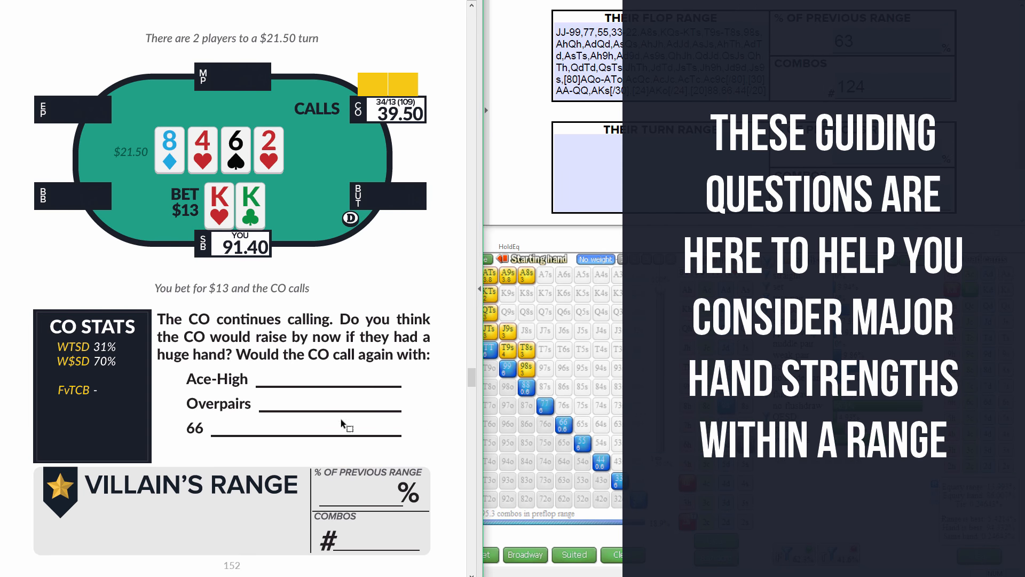
{"action": "mouse_move", "coordinate": [409, 432]}
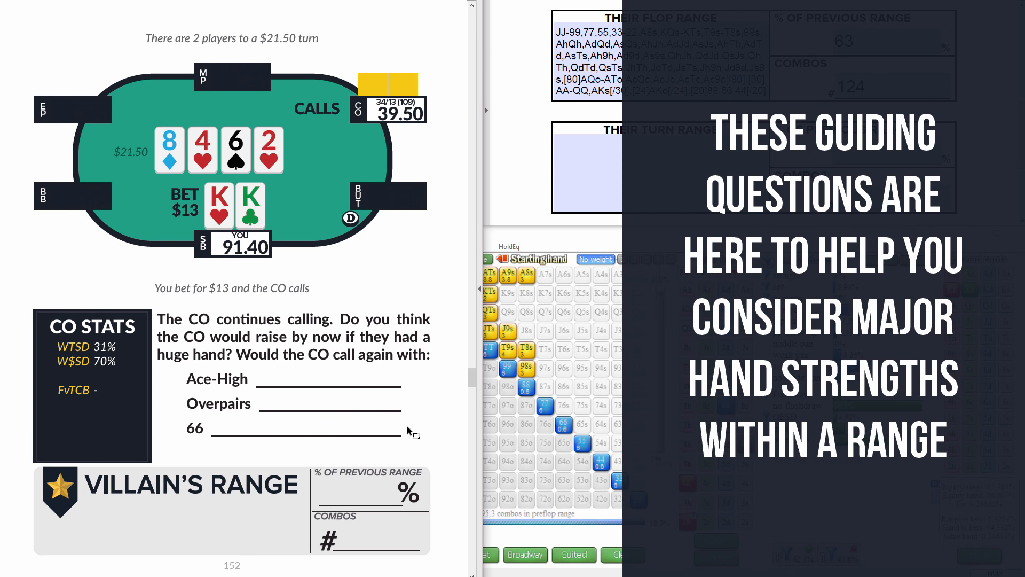
{"action": "mouse_move", "coordinate": [438, 423]}
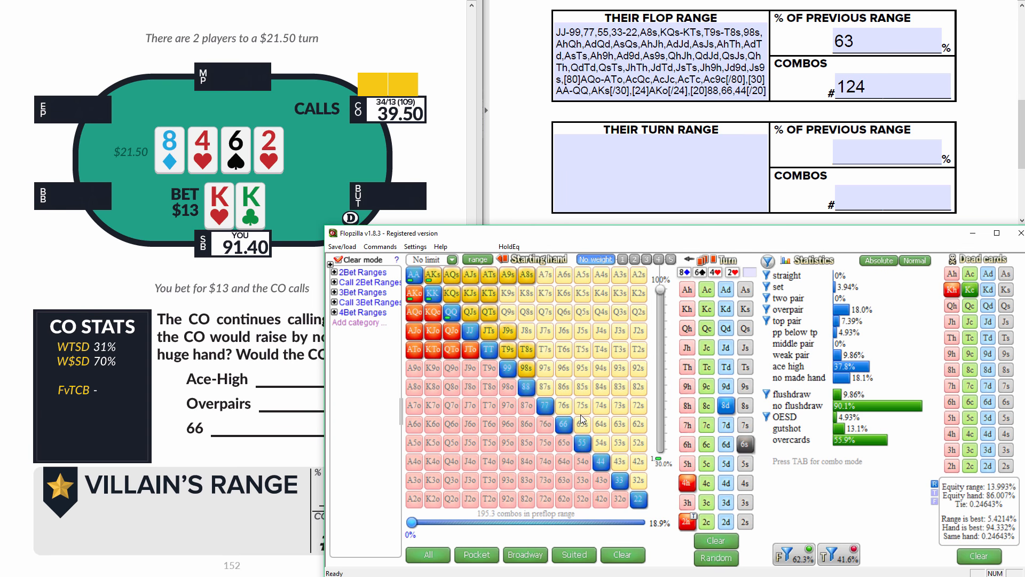
{"action": "mouse_move", "coordinate": [450, 325]}
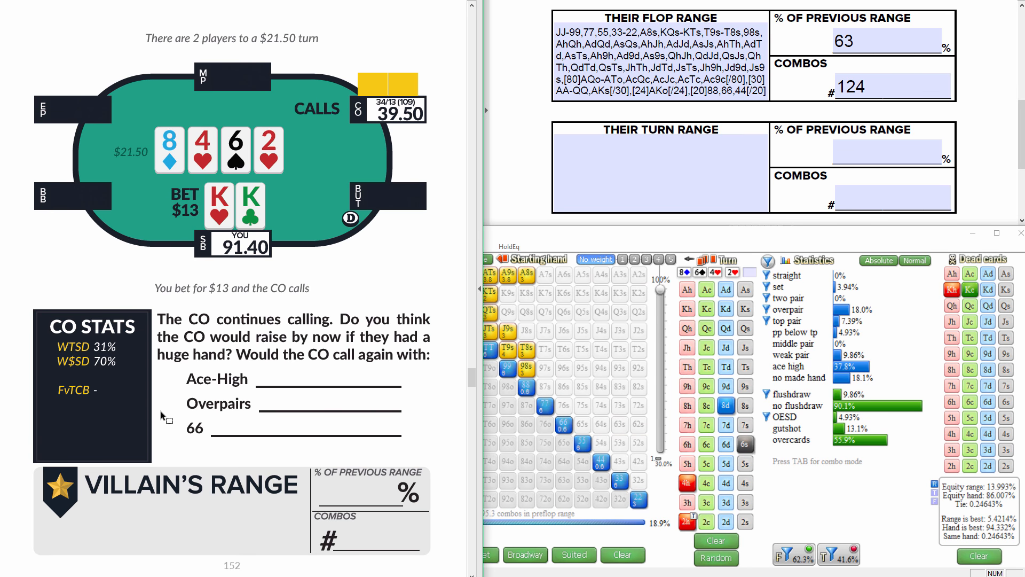
{"action": "mouse_move", "coordinate": [104, 377]}
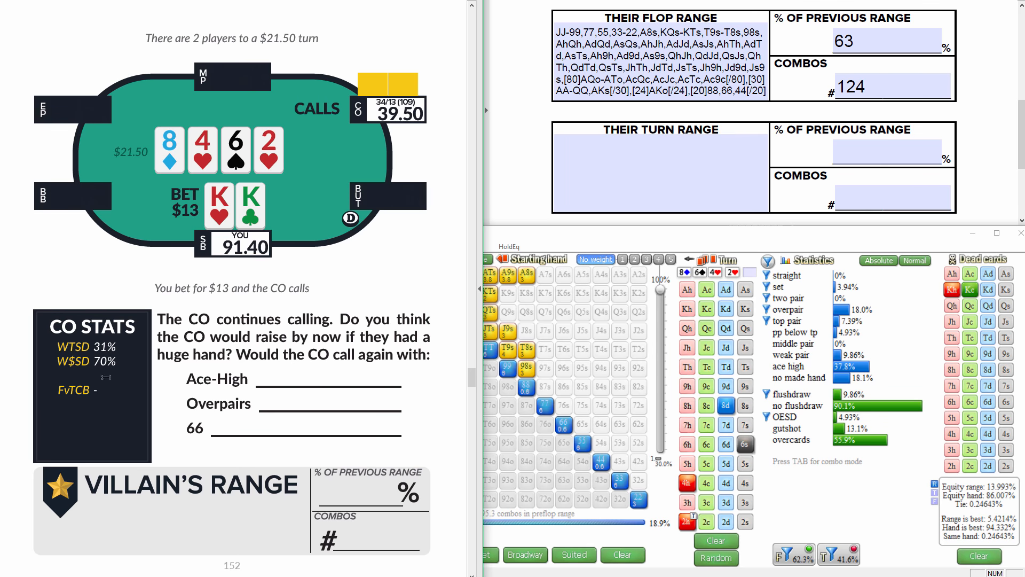
{"action": "mouse_move", "coordinate": [175, 394]}
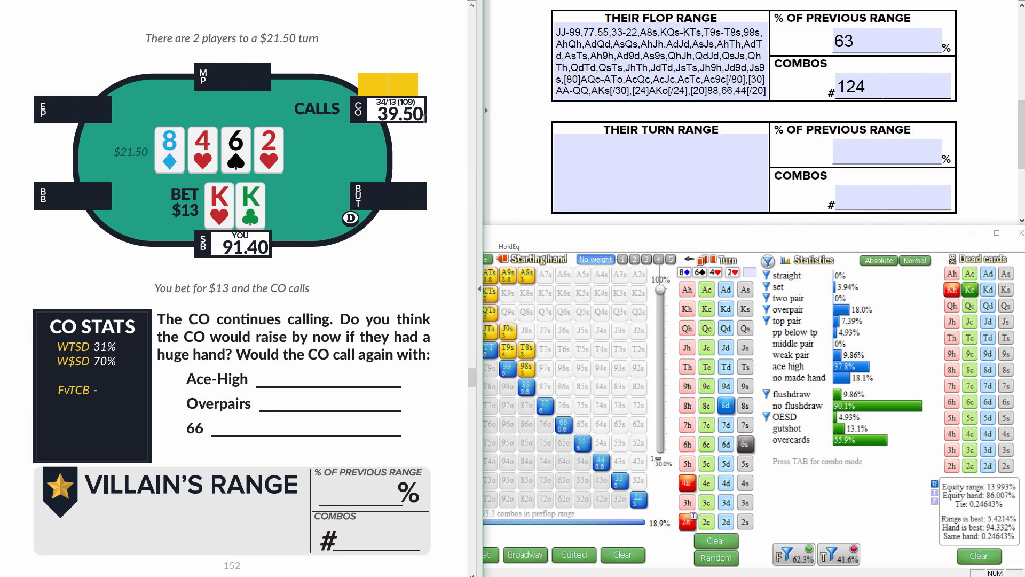
{"action": "mouse_move", "coordinate": [450, 185]}
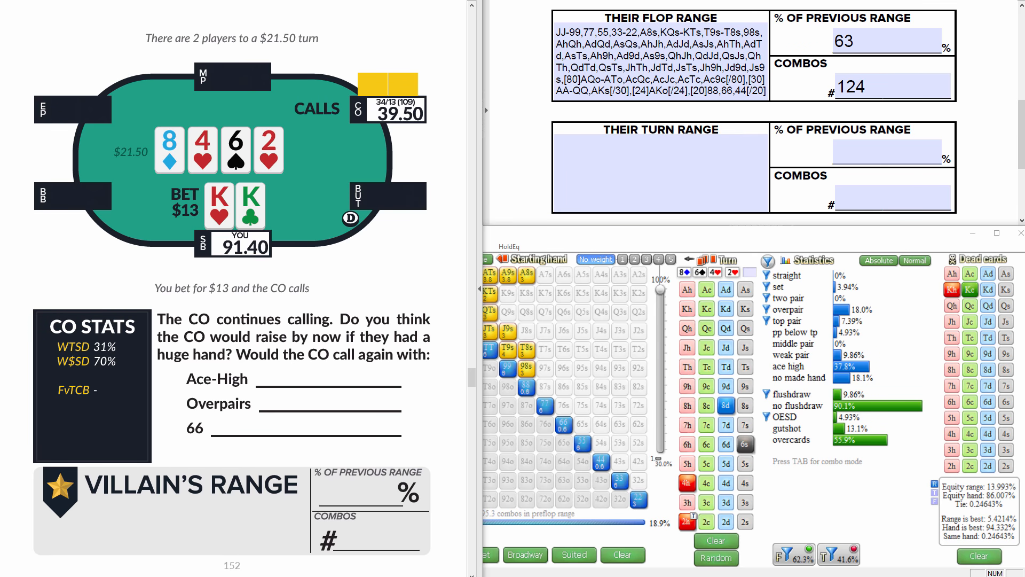
{"action": "mouse_move", "coordinate": [438, 431]}
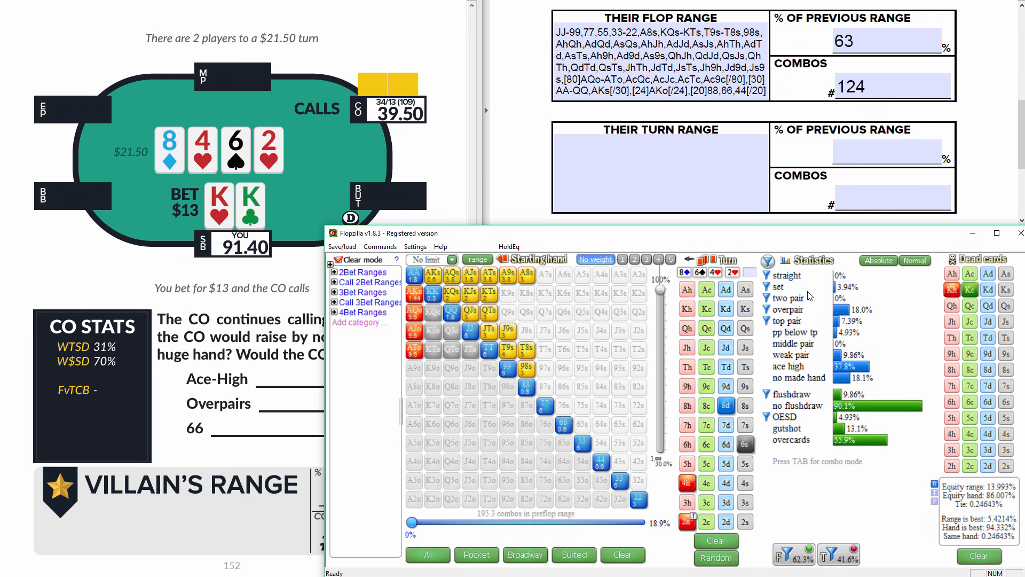
{"action": "mouse_move", "coordinate": [794, 309]}
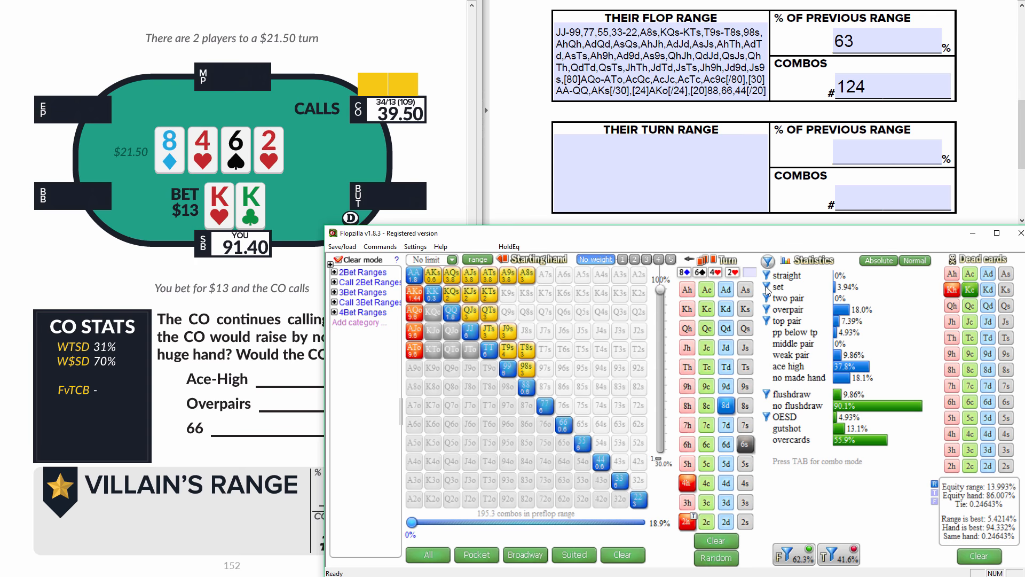
{"action": "mouse_move", "coordinate": [779, 312]}
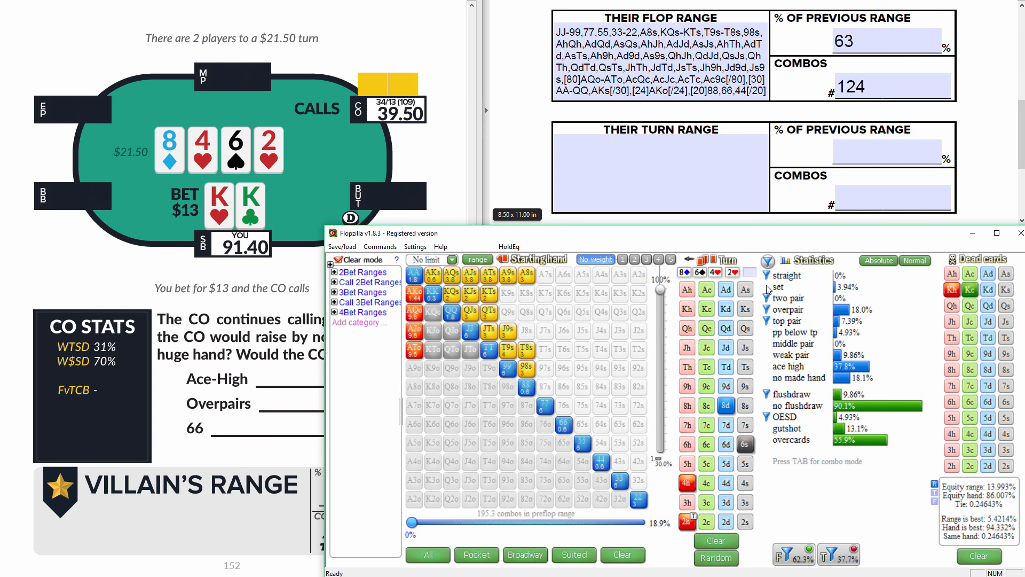
{"action": "mouse_move", "coordinate": [770, 290]}
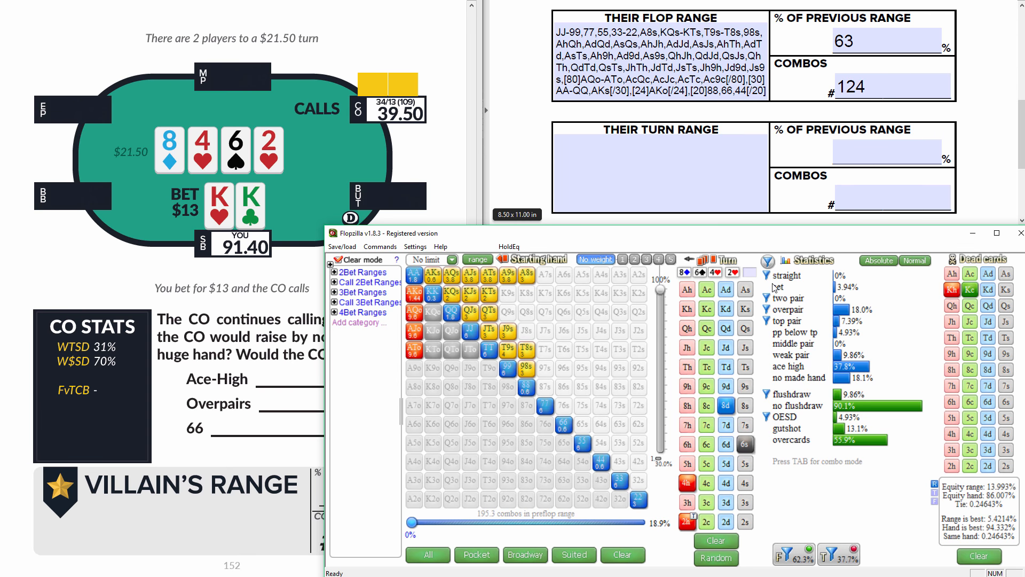
{"action": "mouse_move", "coordinate": [791, 288]}
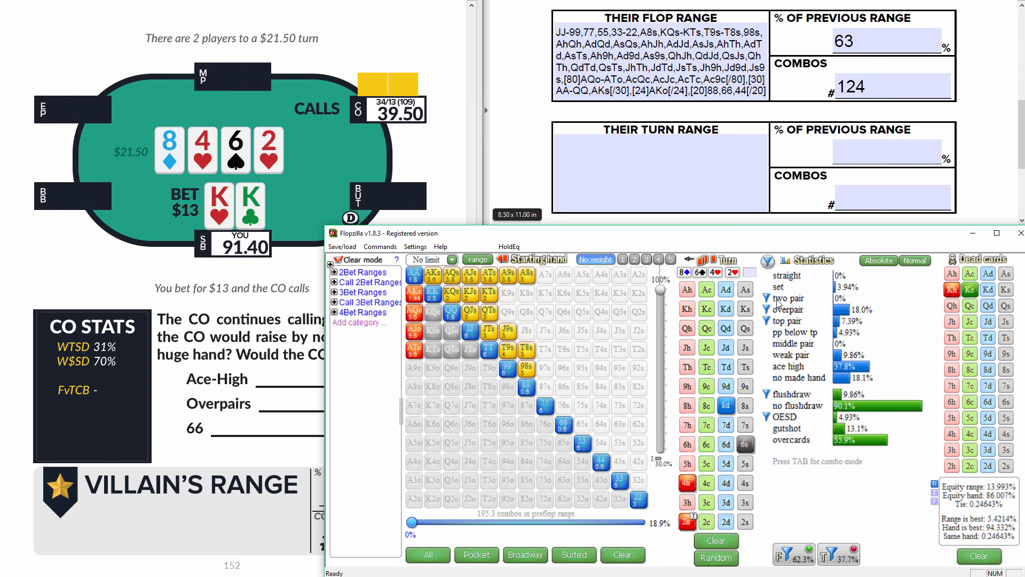
{"action": "mouse_move", "coordinate": [778, 302]}
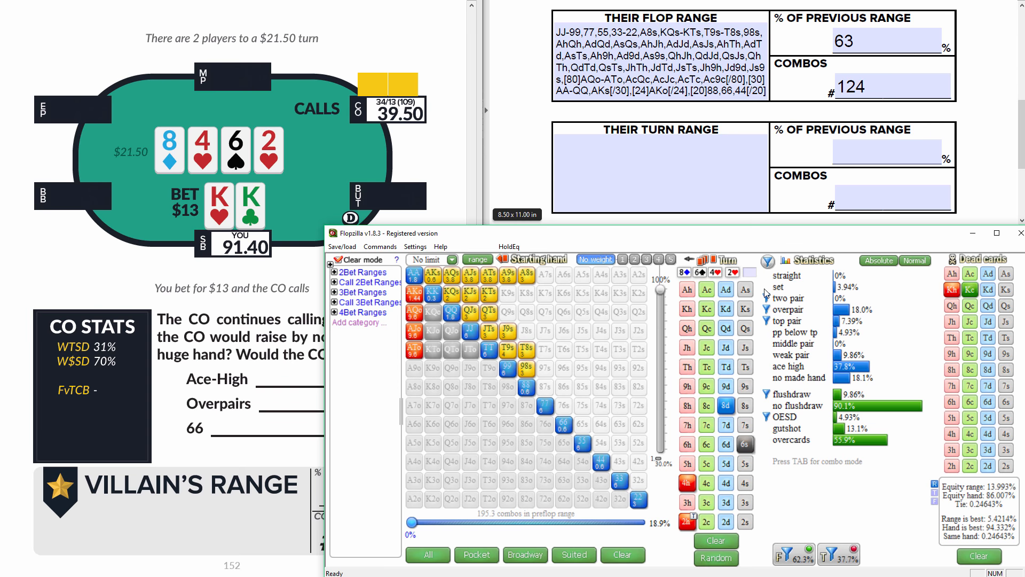
{"action": "mouse_move", "coordinate": [768, 296]}
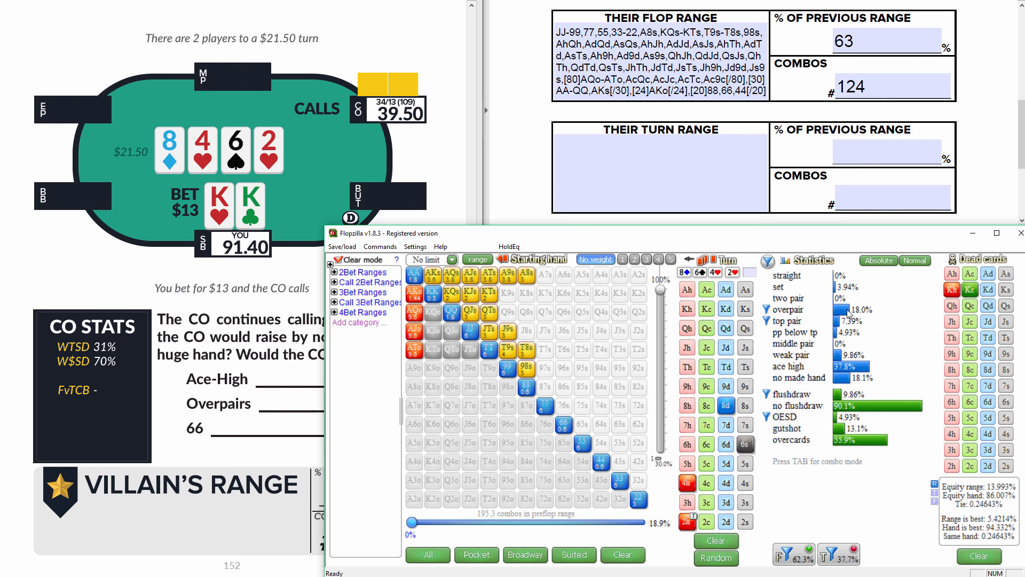
{"action": "mouse_move", "coordinate": [788, 309]}
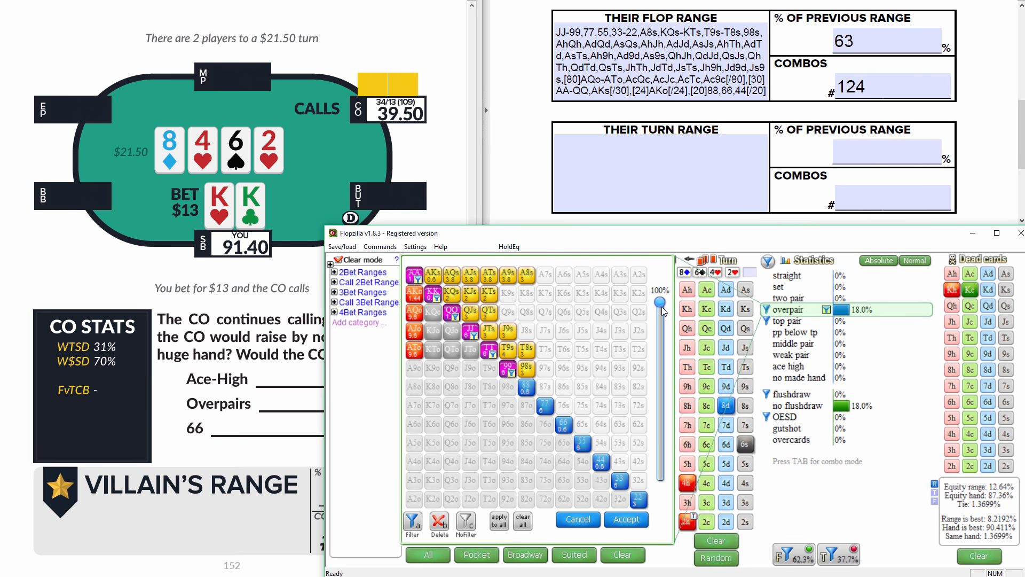
Apply a 60% weight to villain's overpair hands in the turn range.
{"action": "left_click_drag", "start_coordinate": [660, 302], "coordinate": [661, 371]}
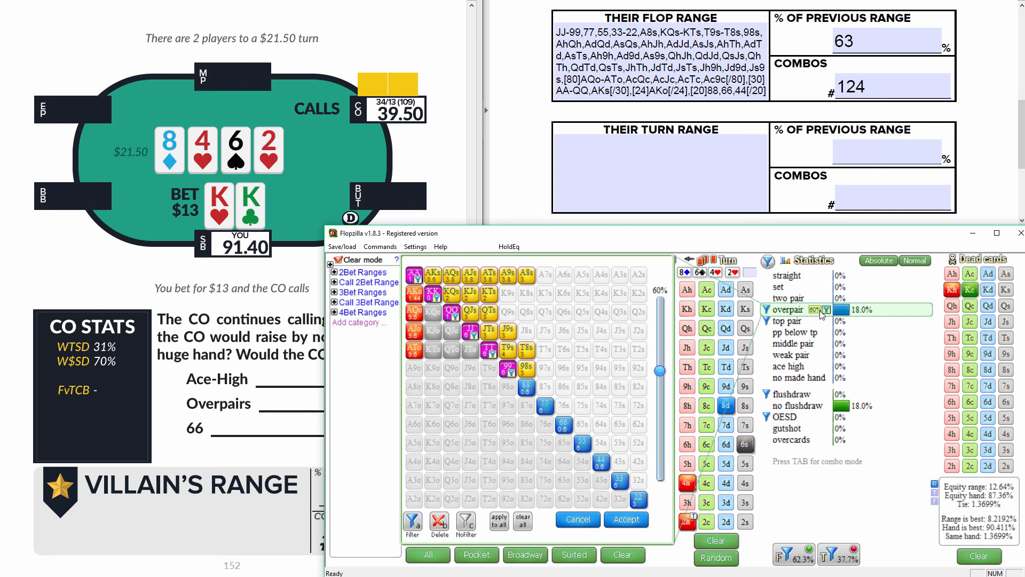
{"action": "mouse_move", "coordinate": [785, 324]}
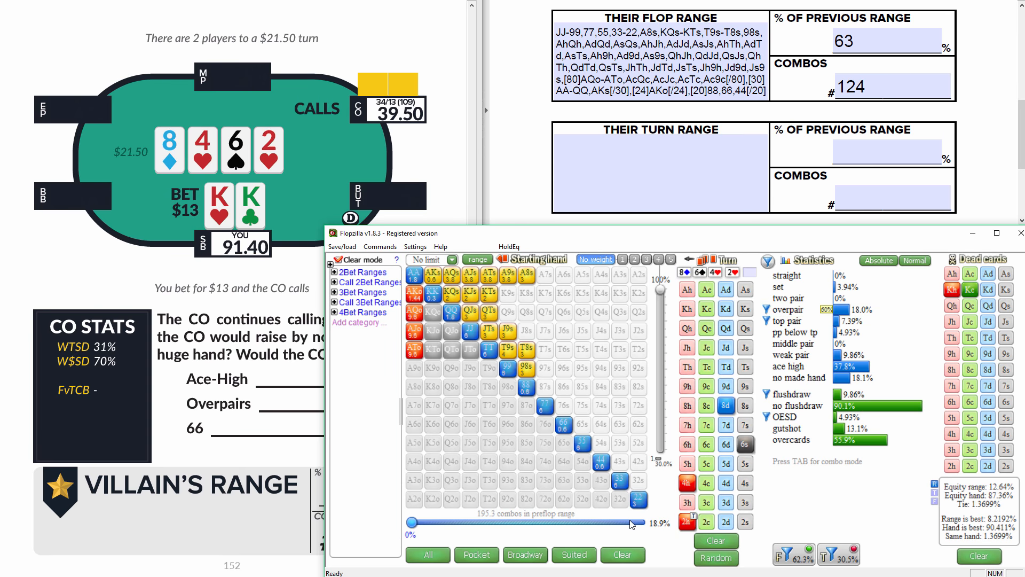
{"action": "mouse_move", "coordinate": [797, 405]}
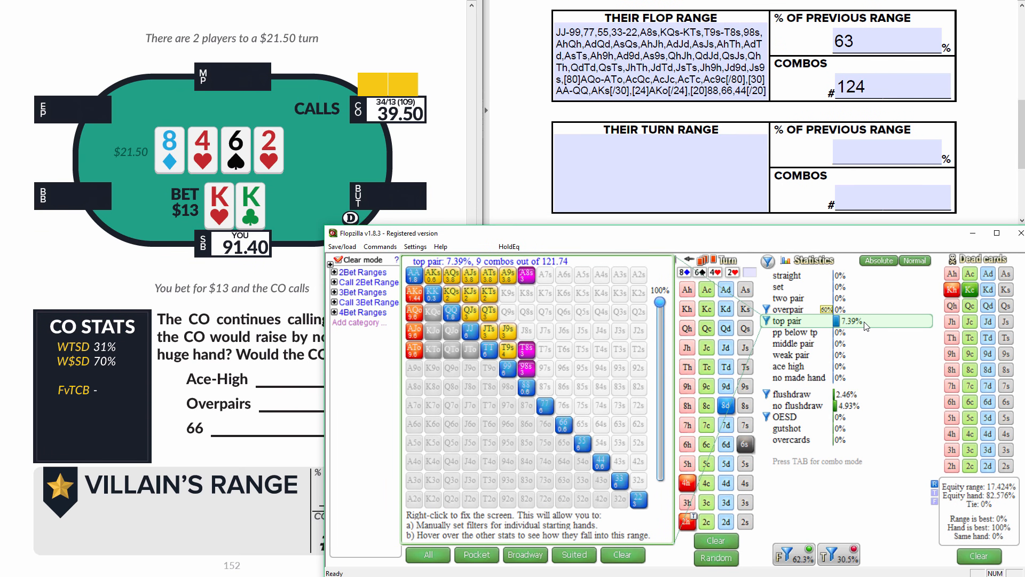
{"action": "mouse_move", "coordinate": [856, 326]}
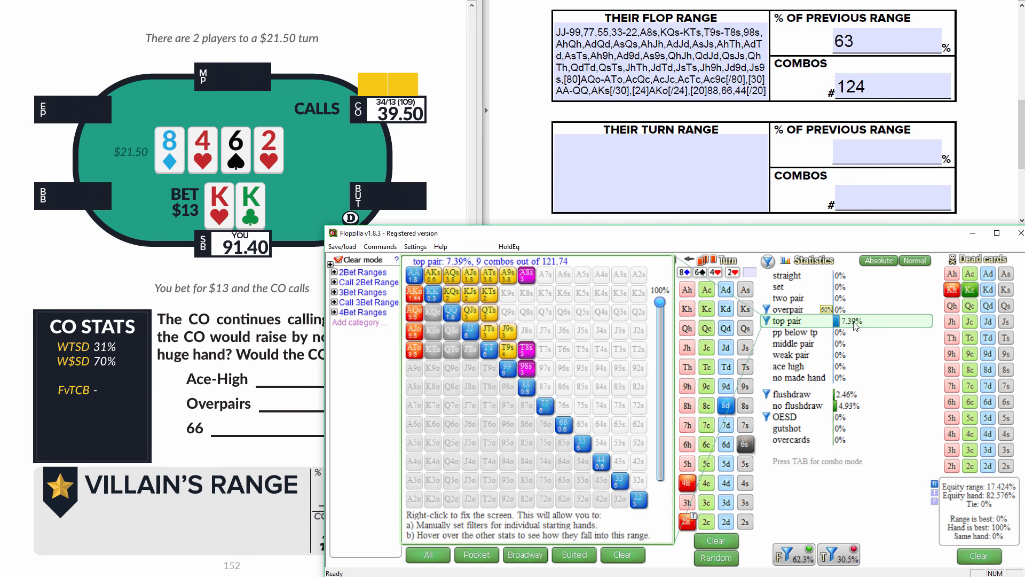
{"action": "mouse_move", "coordinate": [839, 327]}
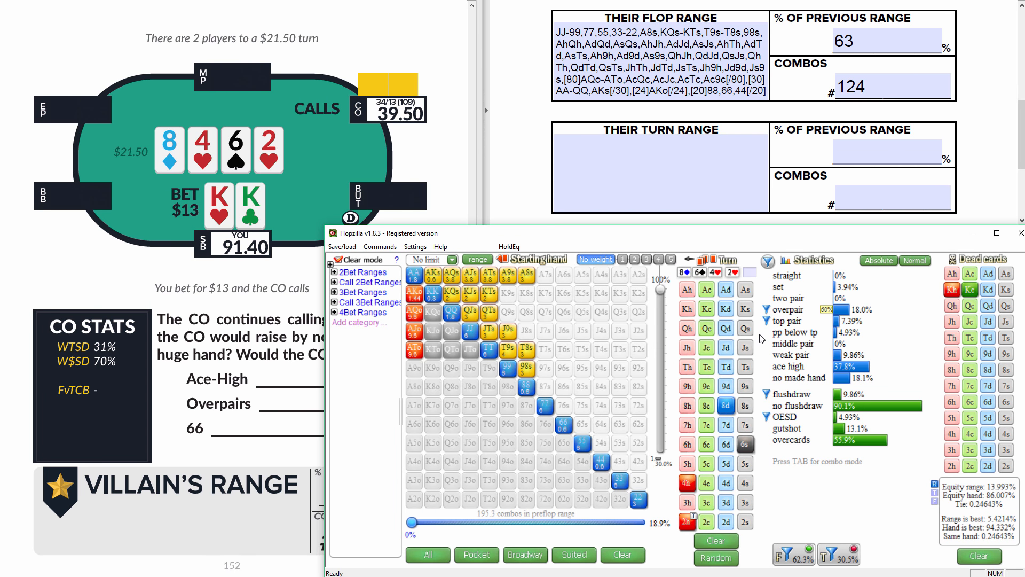
{"action": "mouse_move", "coordinate": [795, 333]}
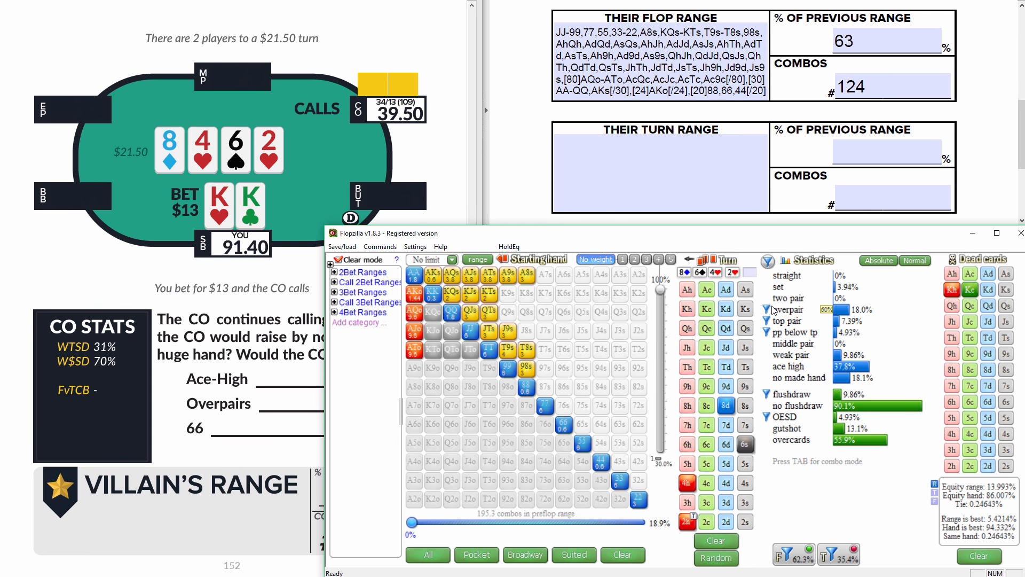
{"action": "mouse_move", "coordinate": [775, 310]}
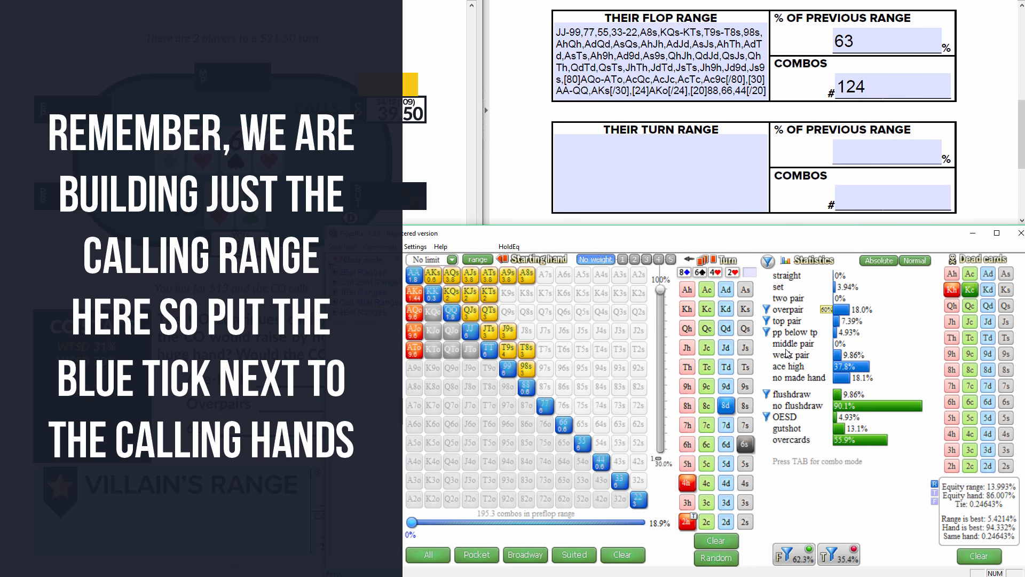
{"action": "mouse_move", "coordinate": [768, 348]}
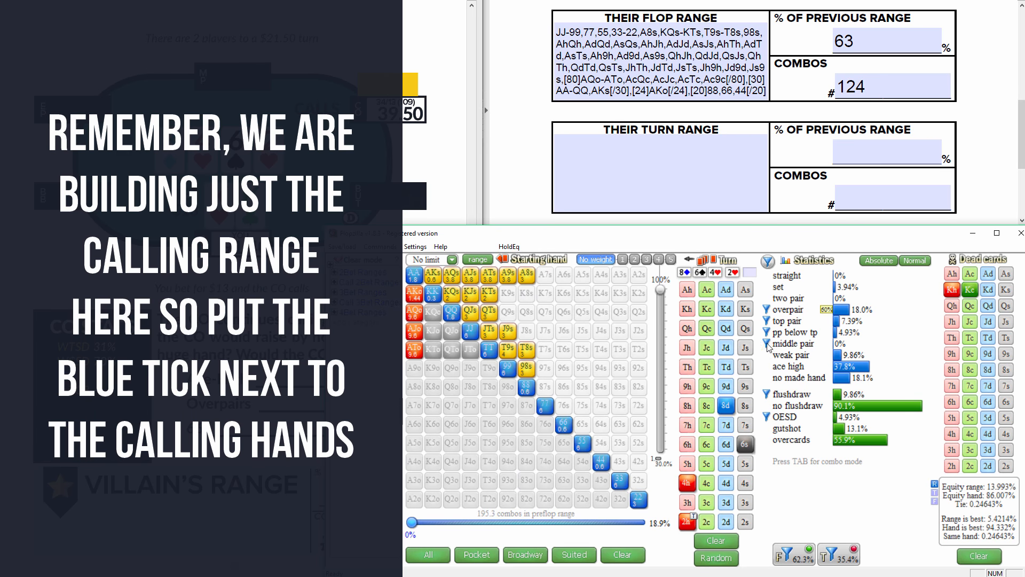
{"action": "mouse_move", "coordinate": [792, 355]}
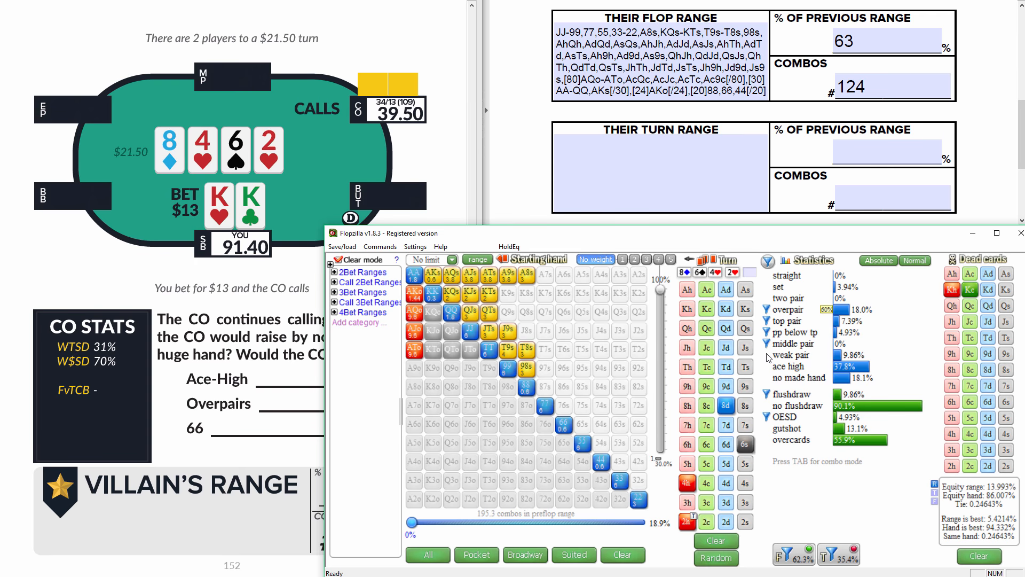
{"action": "mouse_move", "coordinate": [769, 360]}
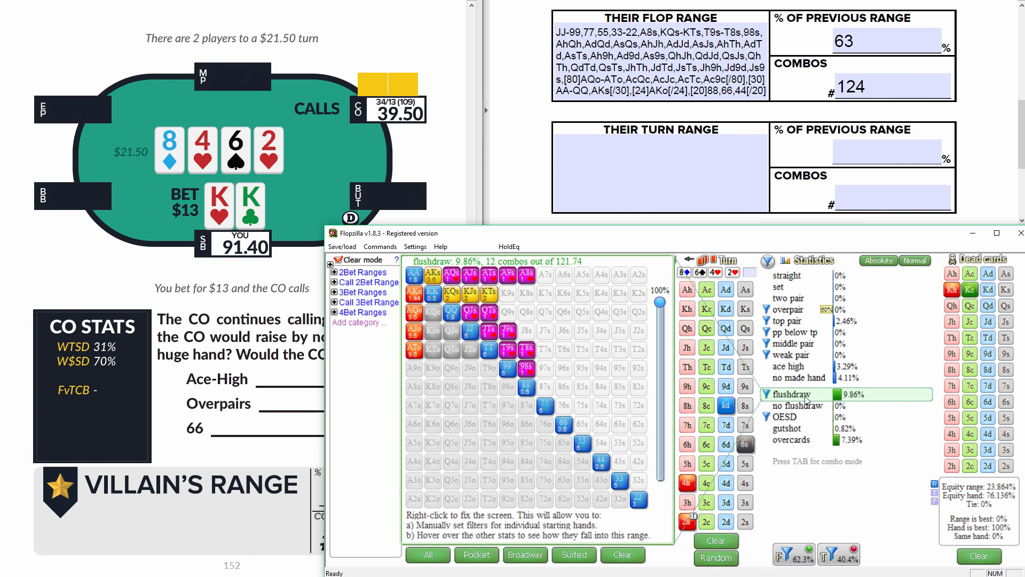
{"action": "mouse_move", "coordinate": [859, 399]}
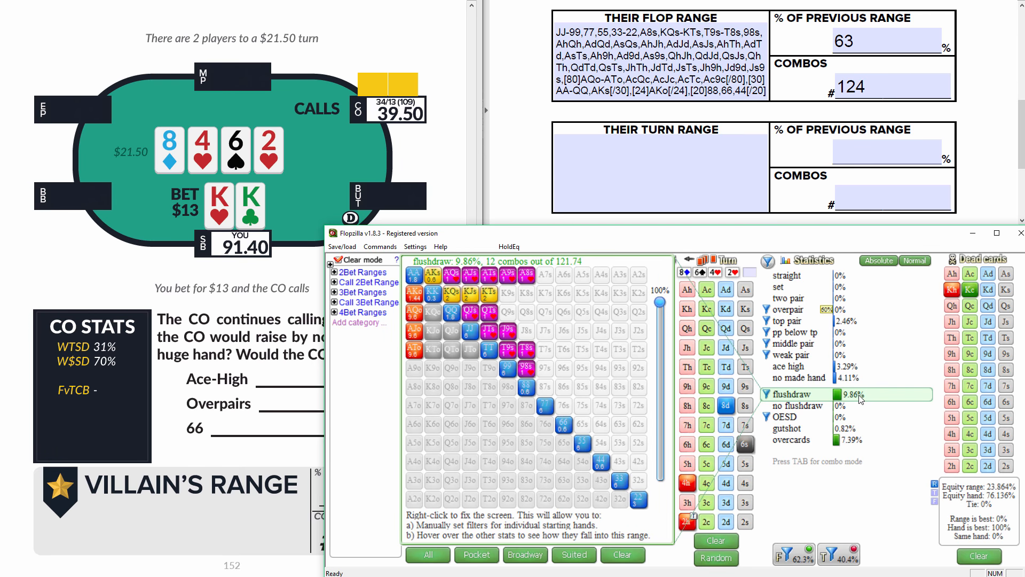
{"action": "mouse_move", "coordinate": [881, 398]}
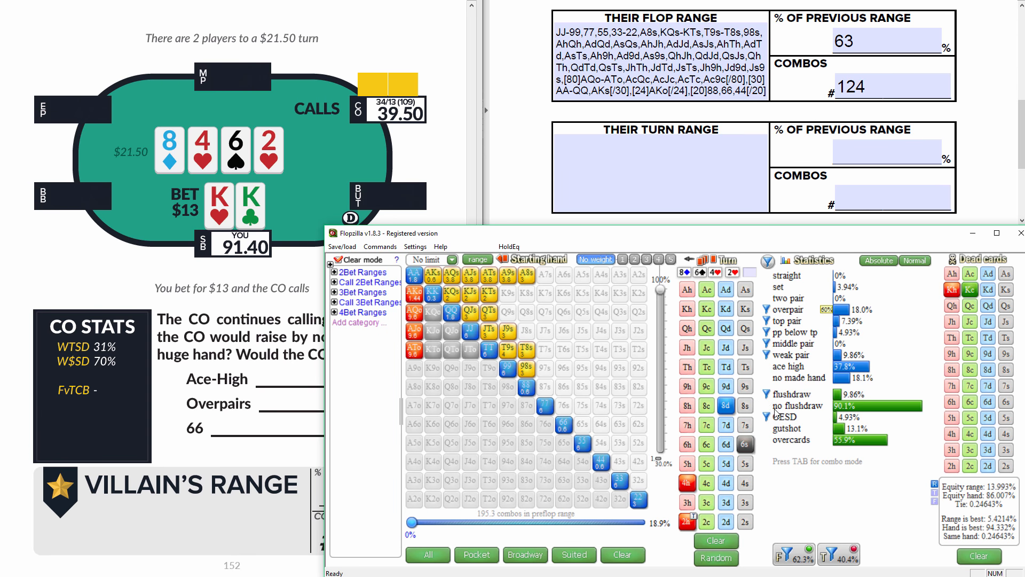
{"action": "mouse_move", "coordinate": [821, 423]}
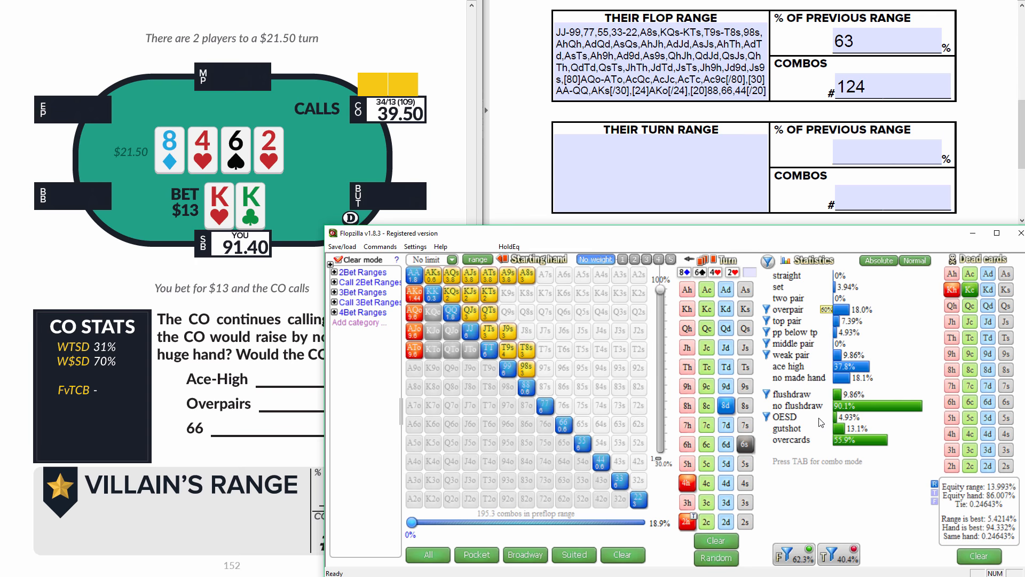
{"action": "mouse_move", "coordinate": [792, 482]}
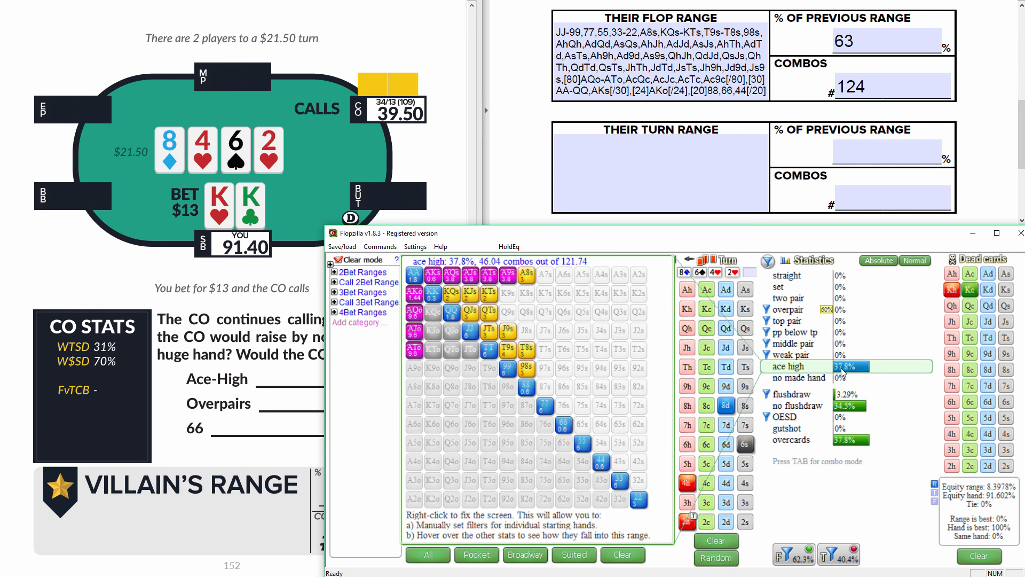
{"action": "mouse_move", "coordinate": [847, 372]}
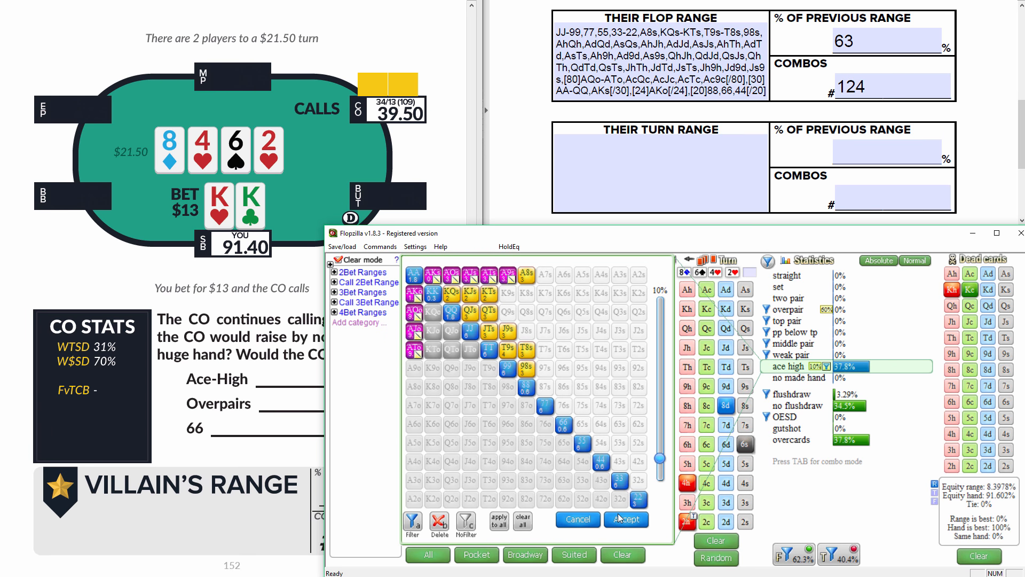
Accept the chosen ace-high hands so they stay in the calling range.
{"action": "left_click", "coordinate": [626, 519]}
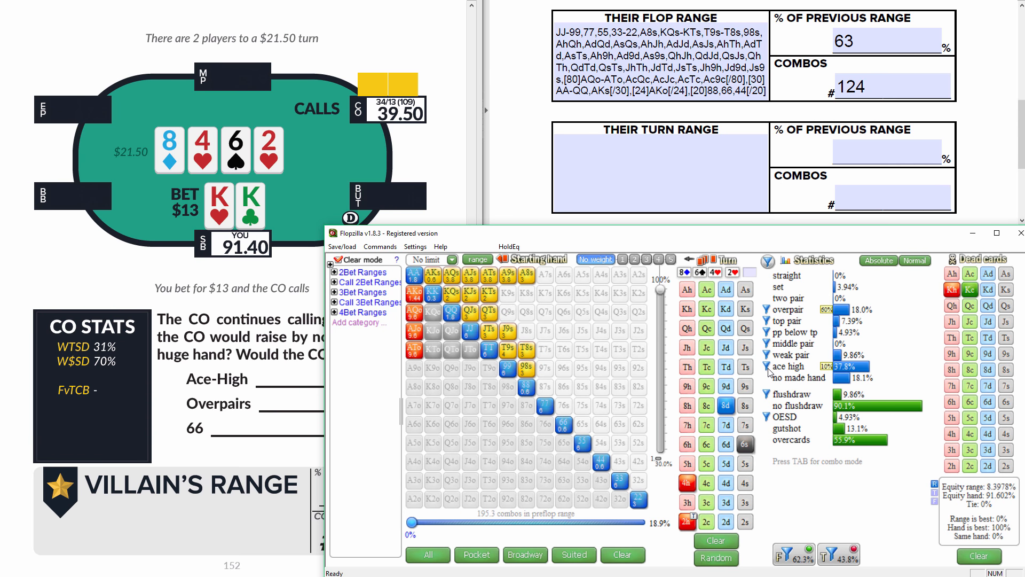
{"action": "mouse_move", "coordinate": [787, 367]}
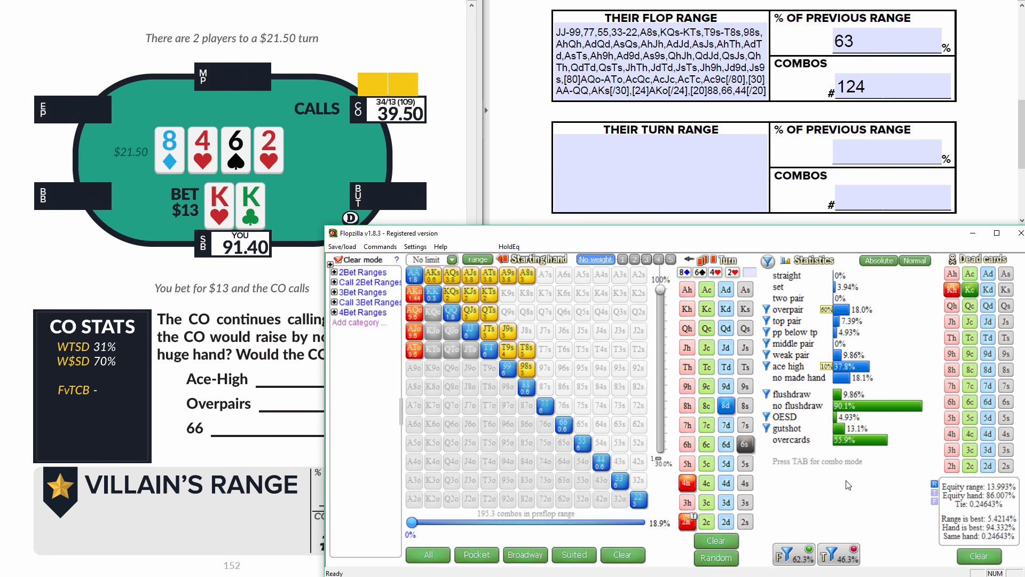
{"action": "mouse_move", "coordinate": [843, 502]}
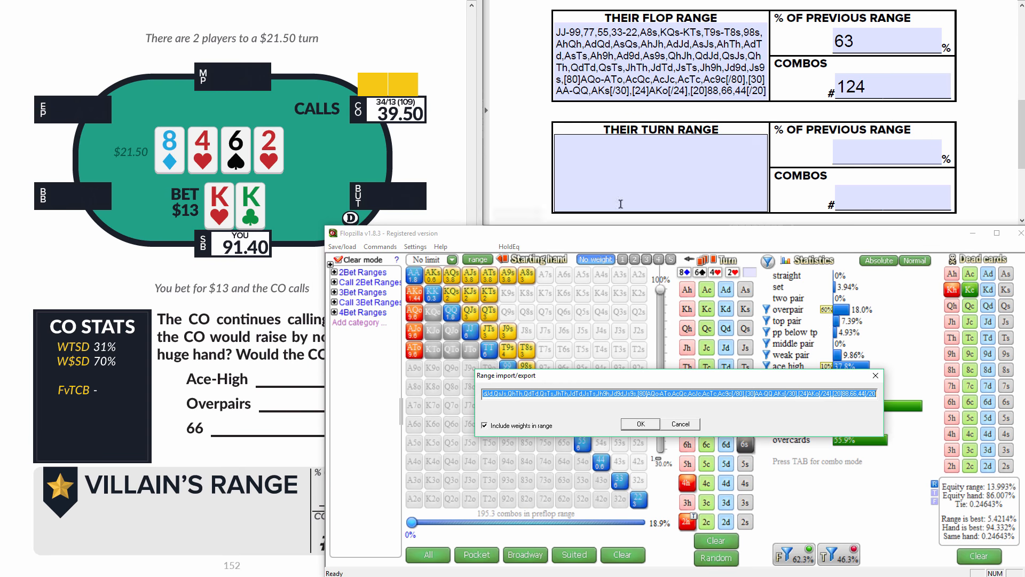
Fill Their Turn Range with the exported range and enter 46 as % of previous range.
{"action": "left_click", "coordinate": [640, 424]}
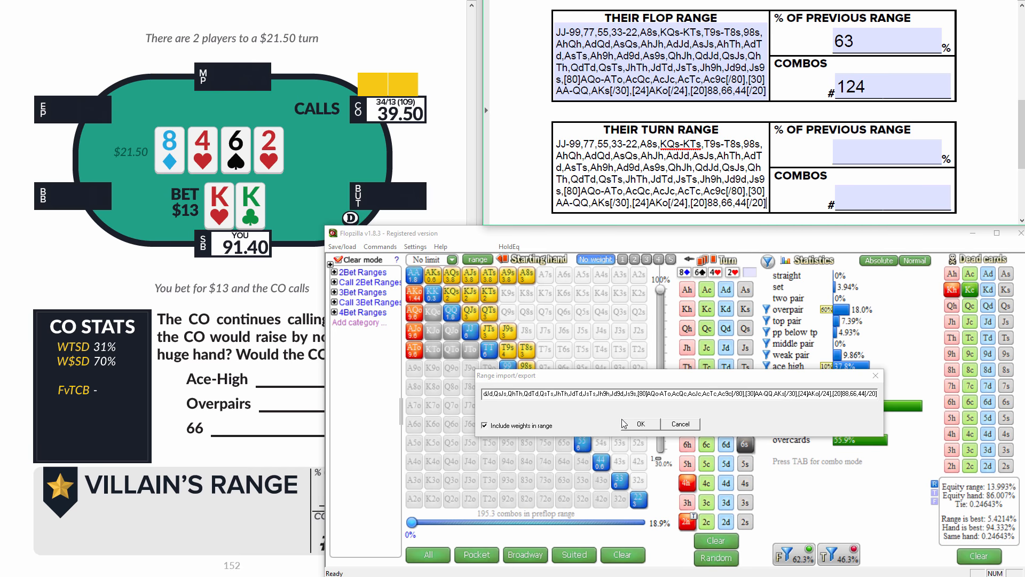
{"action": "left_click", "coordinate": [639, 424]}
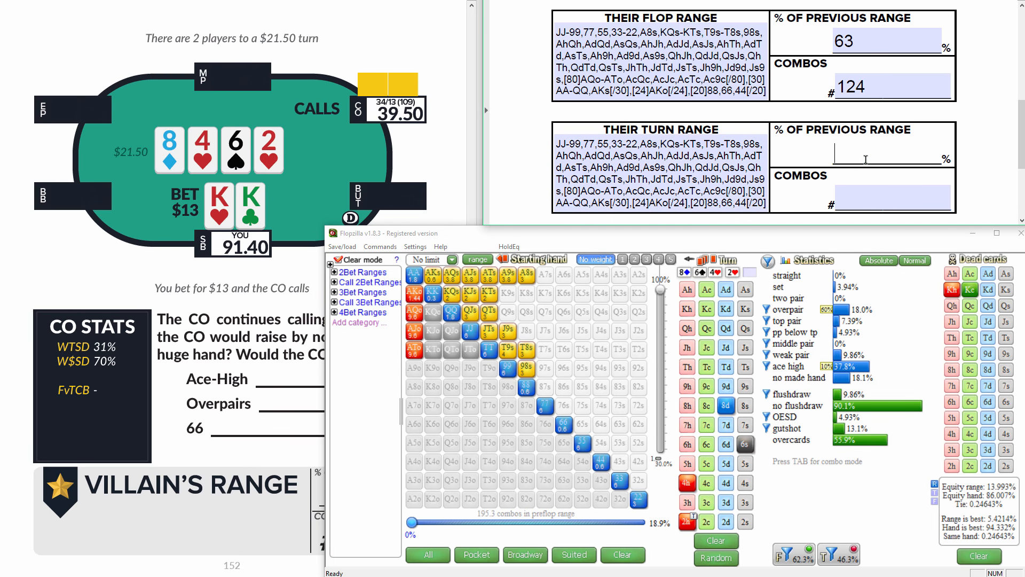
{"action": "type", "text": "46"}
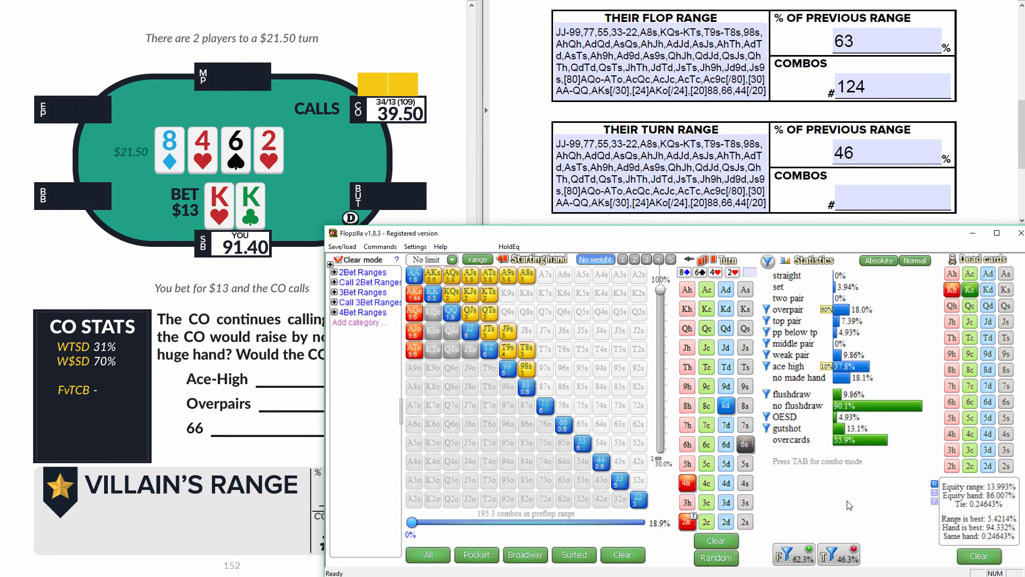
{"action": "key", "text": "Tab"}
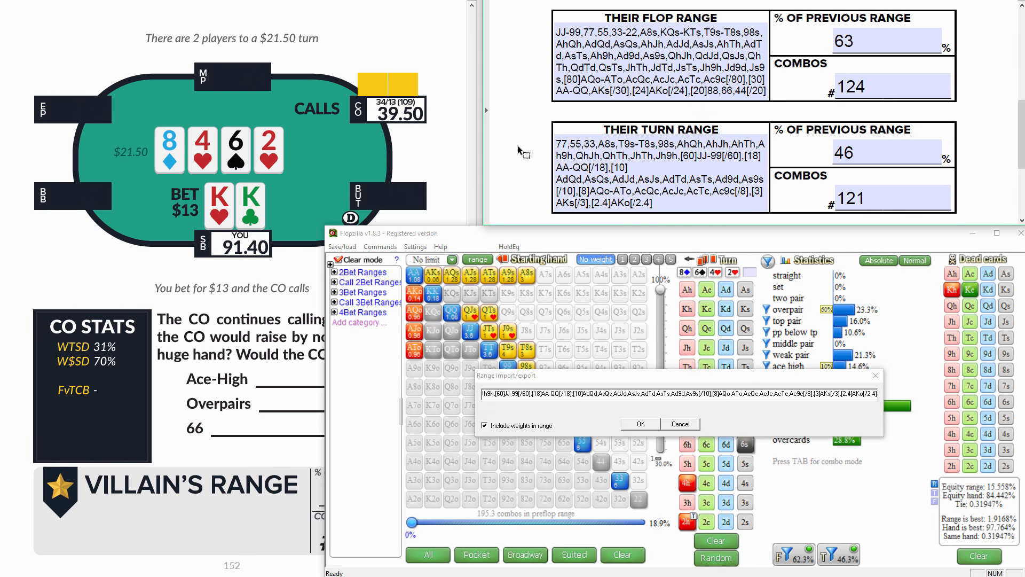
{"action": "left_click", "coordinate": [640, 424]}
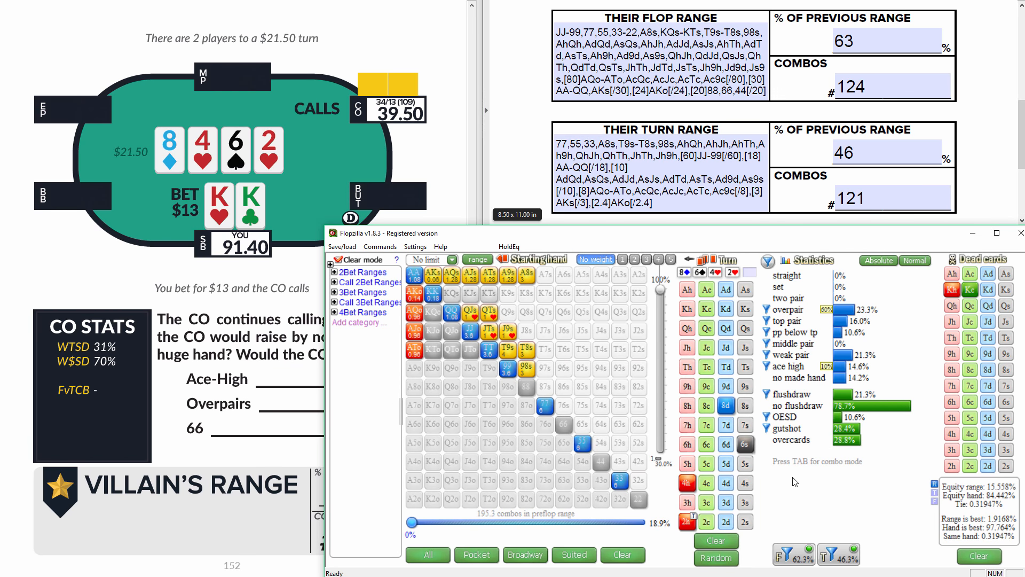
{"action": "mouse_move", "coordinate": [843, 524]}
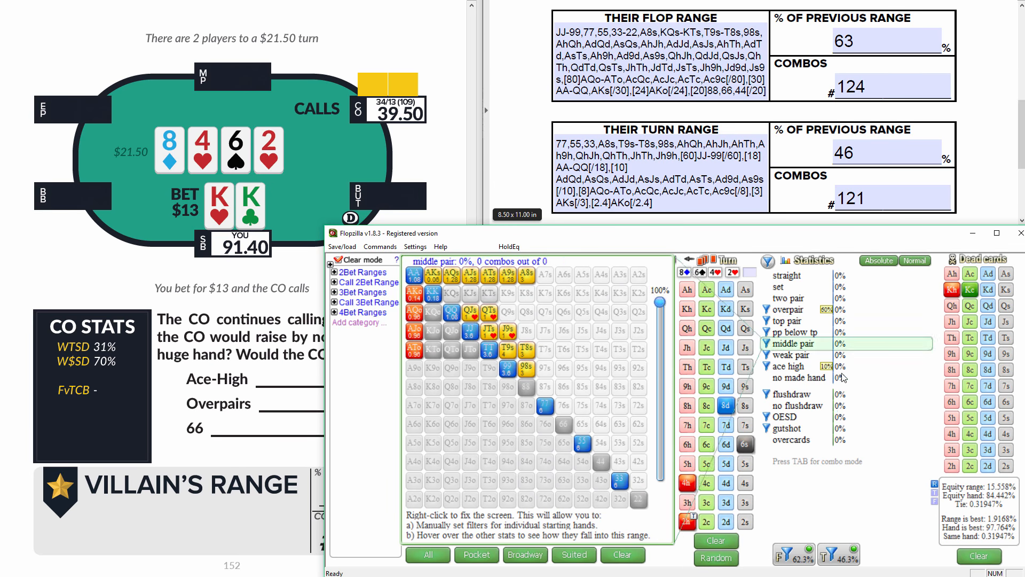
{"action": "right_click", "coordinate": [536, 392]}
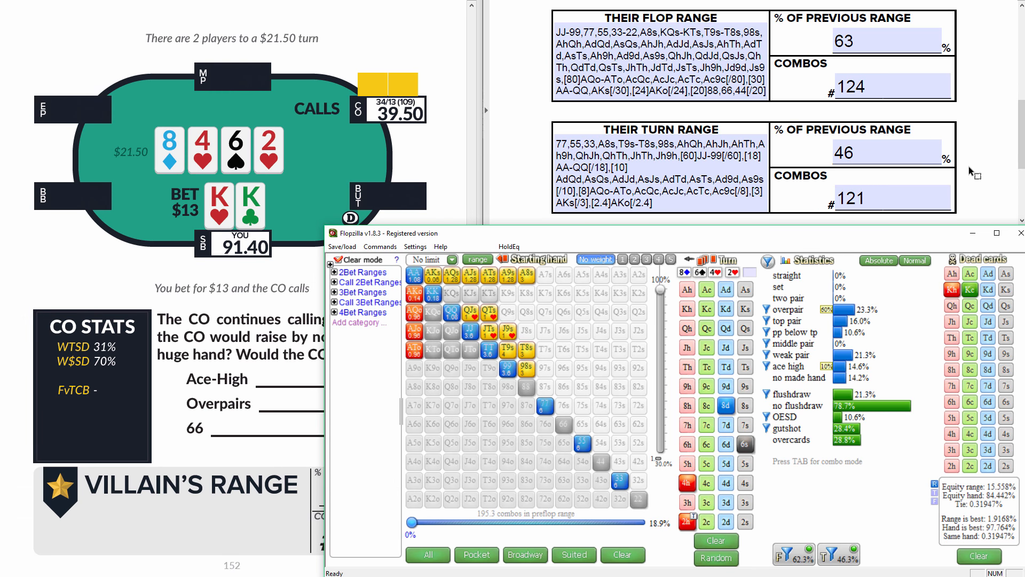
{"action": "mouse_move", "coordinate": [918, 165]}
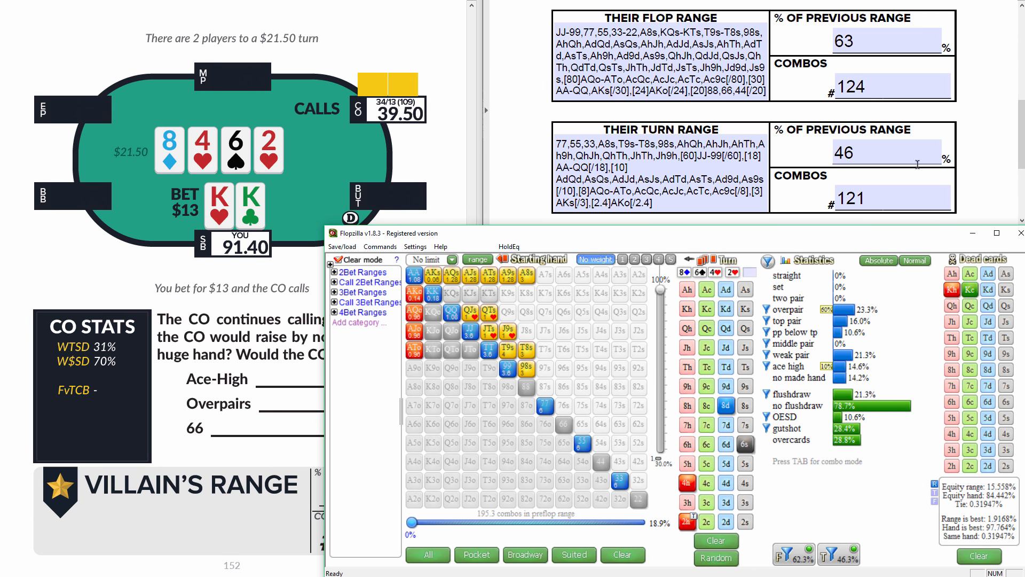
{"action": "mouse_move", "coordinate": [807, 274]}
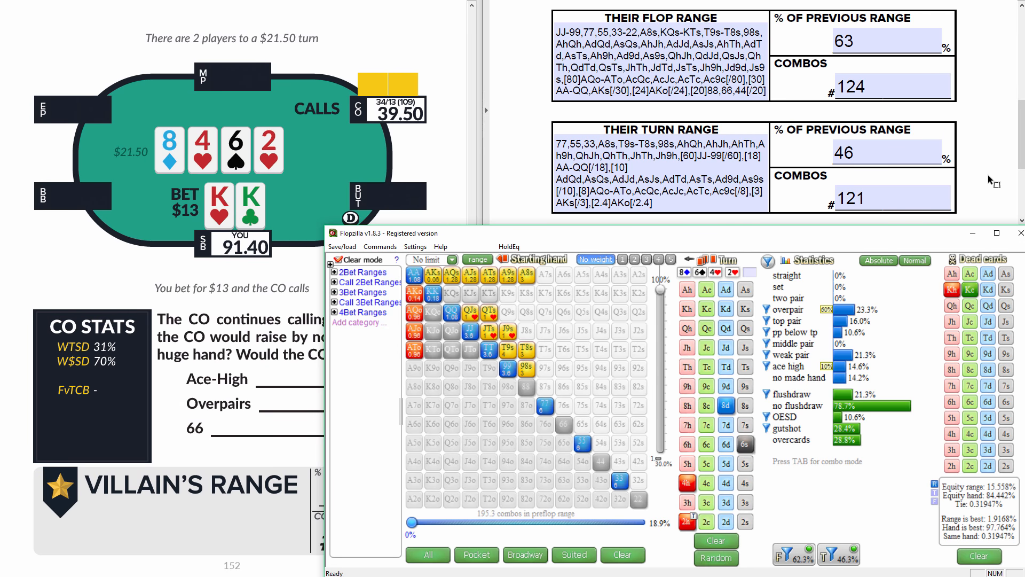
{"action": "mouse_move", "coordinate": [871, 246]}
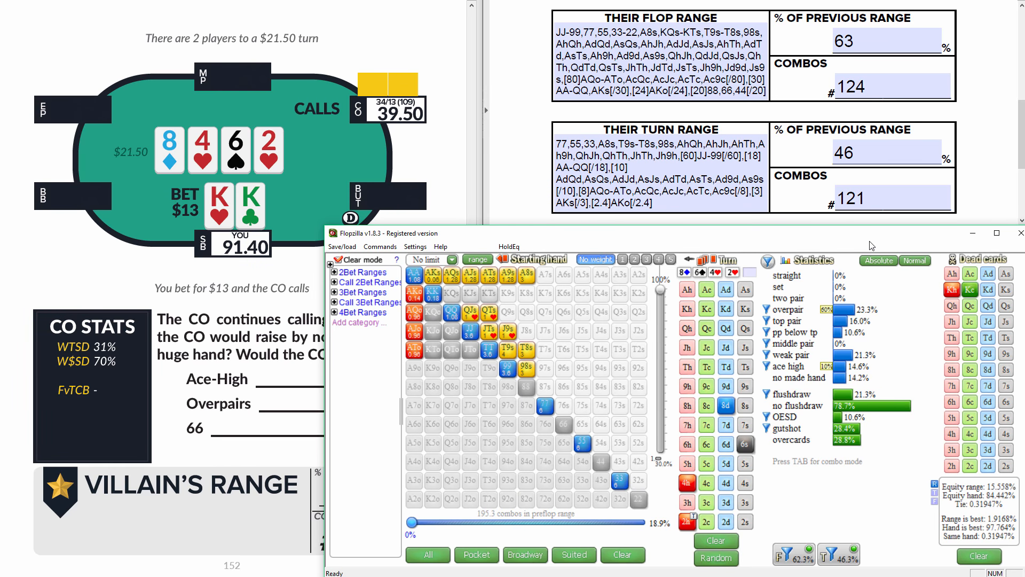
{"action": "mouse_move", "coordinate": [675, 206]}
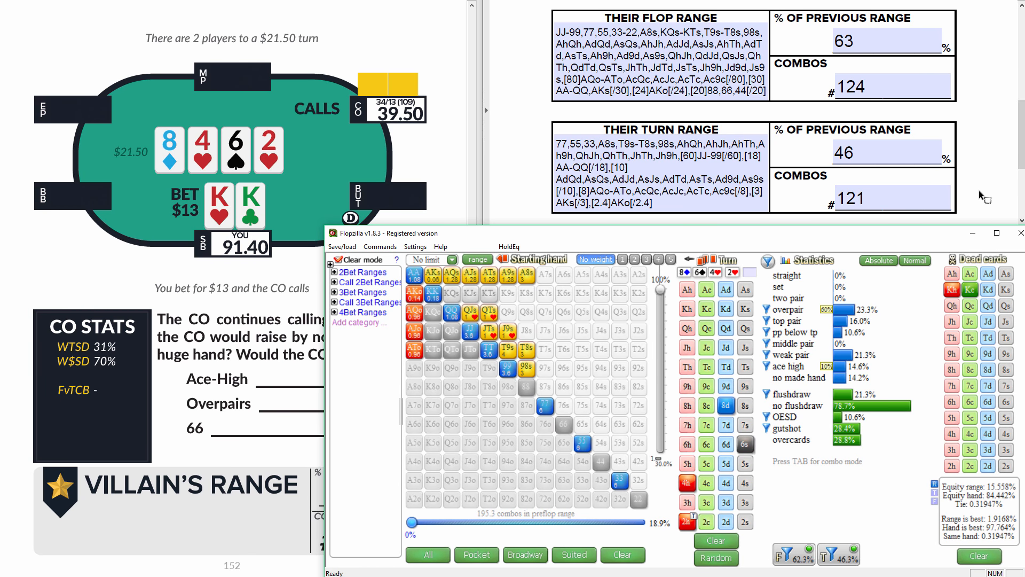
{"action": "mouse_move", "coordinate": [862, 245]}
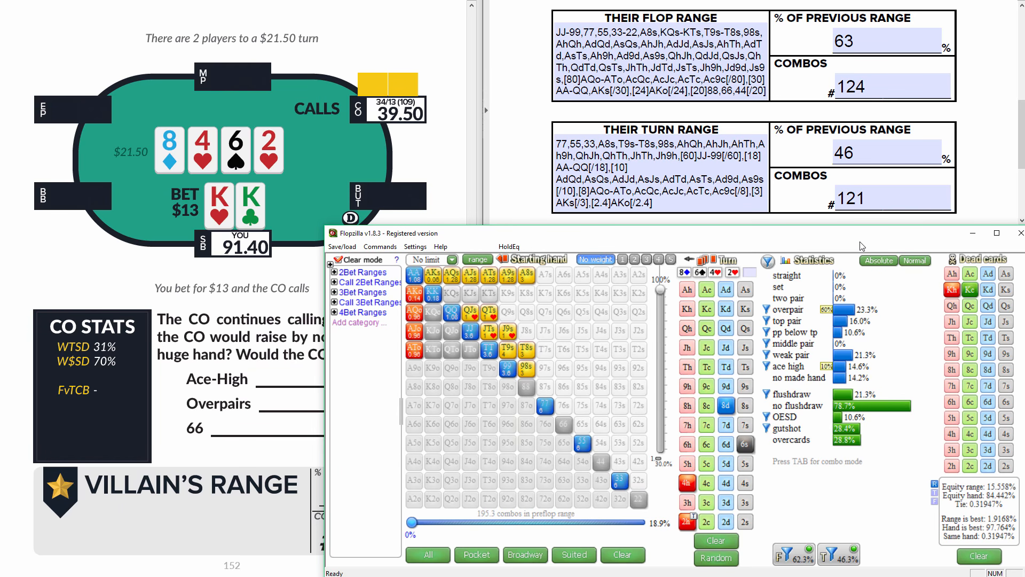
{"action": "left_click", "coordinate": [893, 198]}
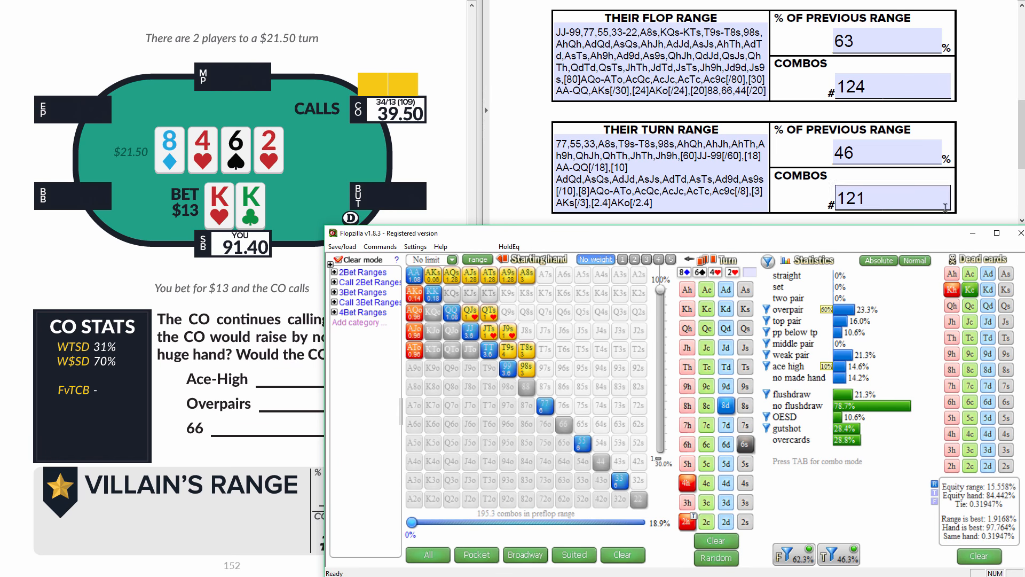
{"action": "mouse_move", "coordinate": [994, 192]}
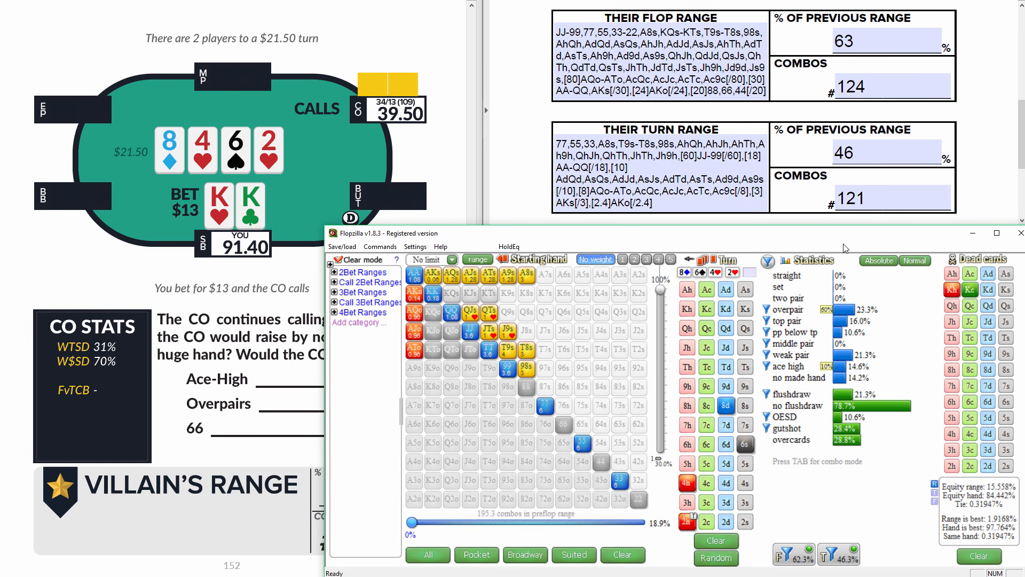
{"action": "mouse_move", "coordinate": [949, 209]}
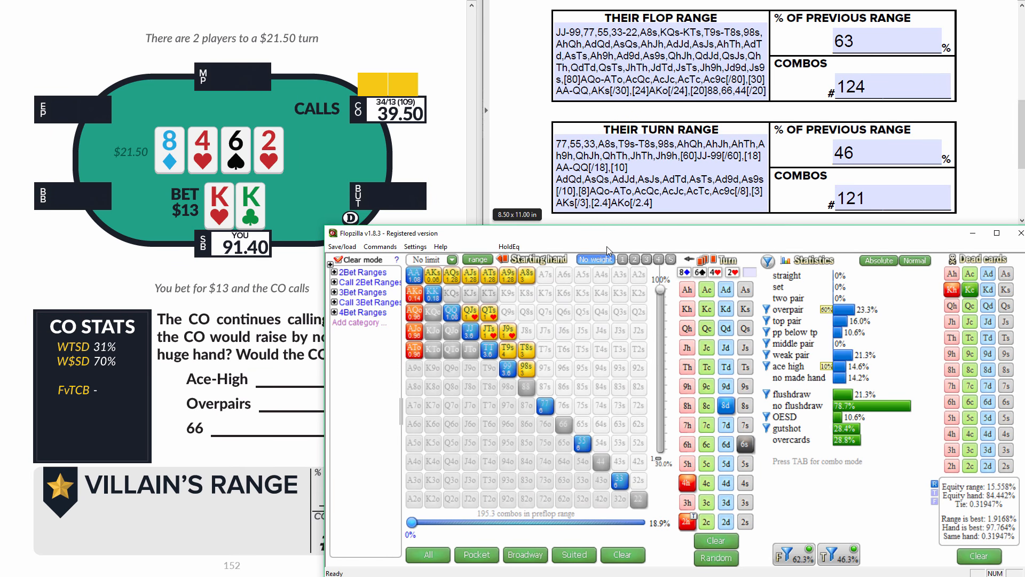
{"action": "mouse_move", "coordinate": [850, 466]}
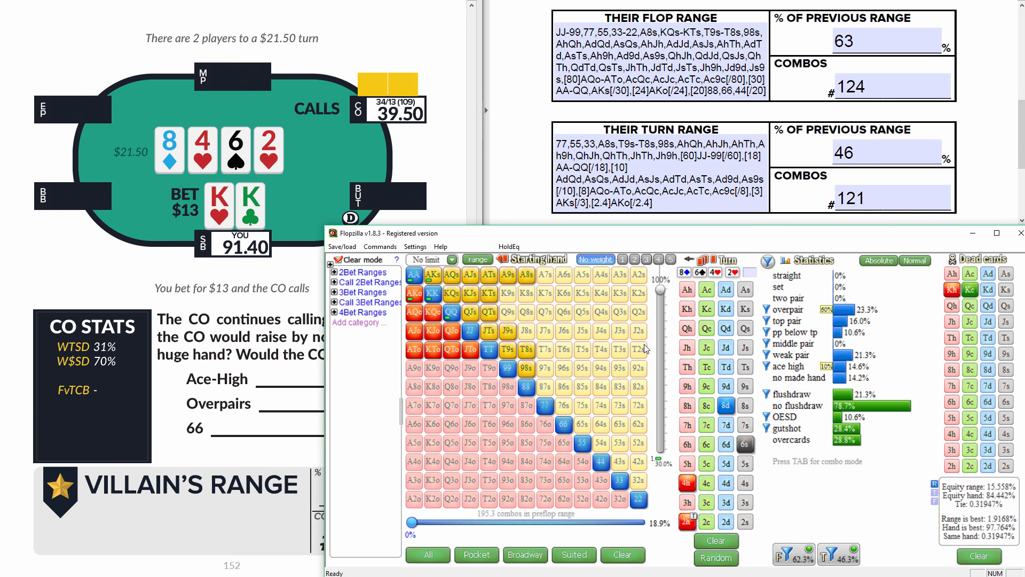
{"action": "mouse_move", "coordinate": [650, 424]}
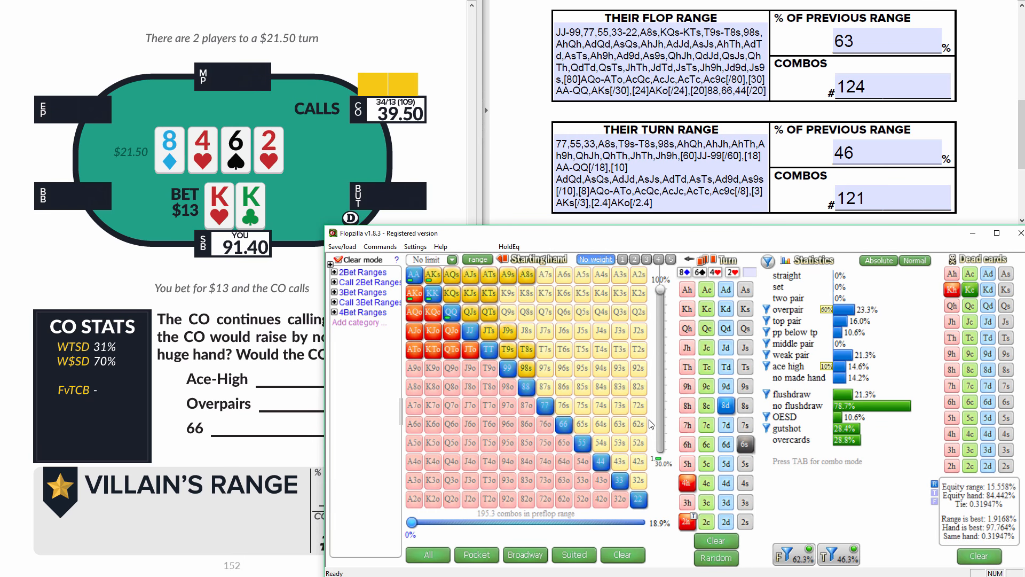
{"action": "mouse_move", "coordinate": [668, 484]}
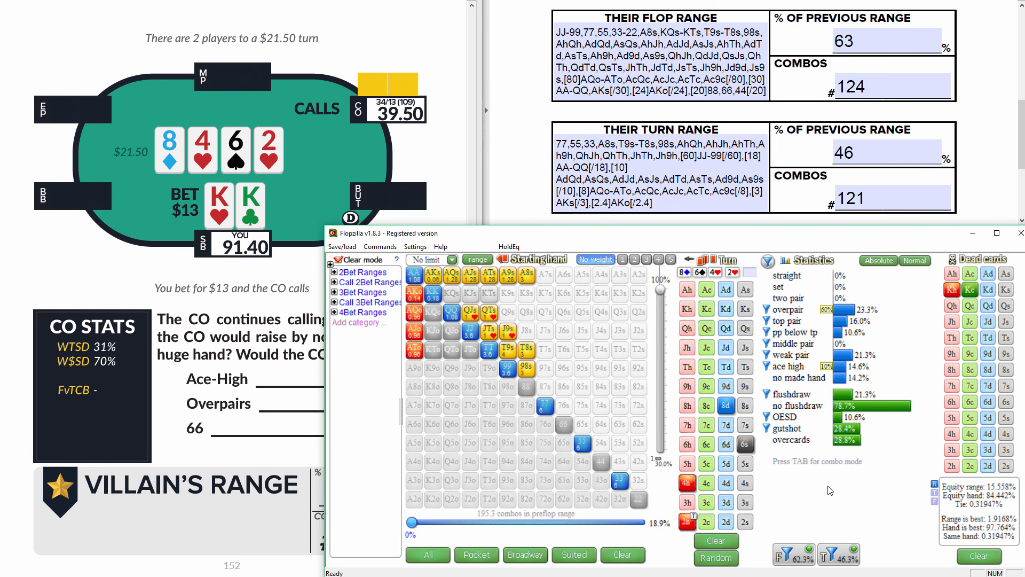
{"action": "mouse_move", "coordinate": [821, 478]}
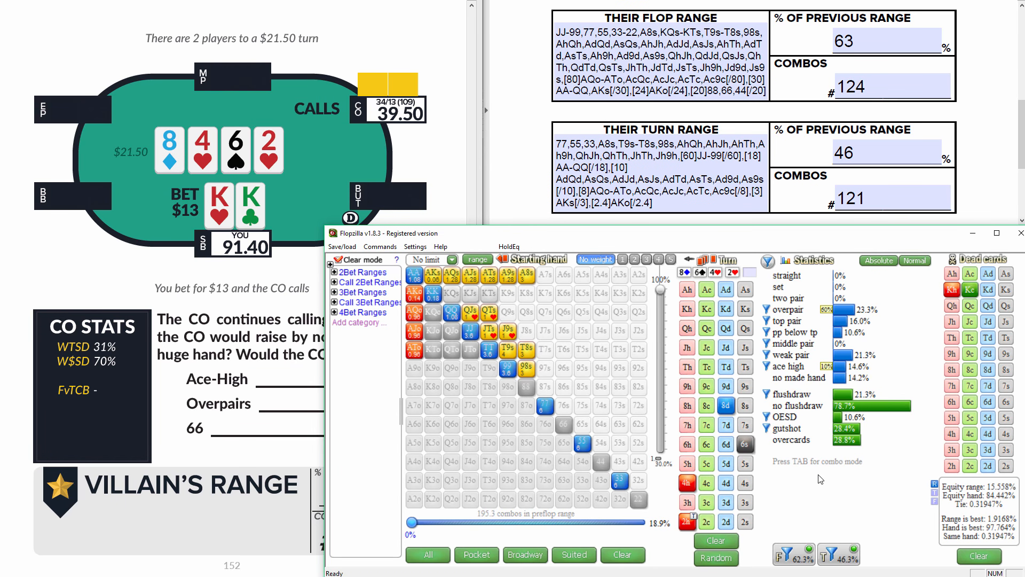
{"action": "mouse_move", "coordinate": [999, 507]}
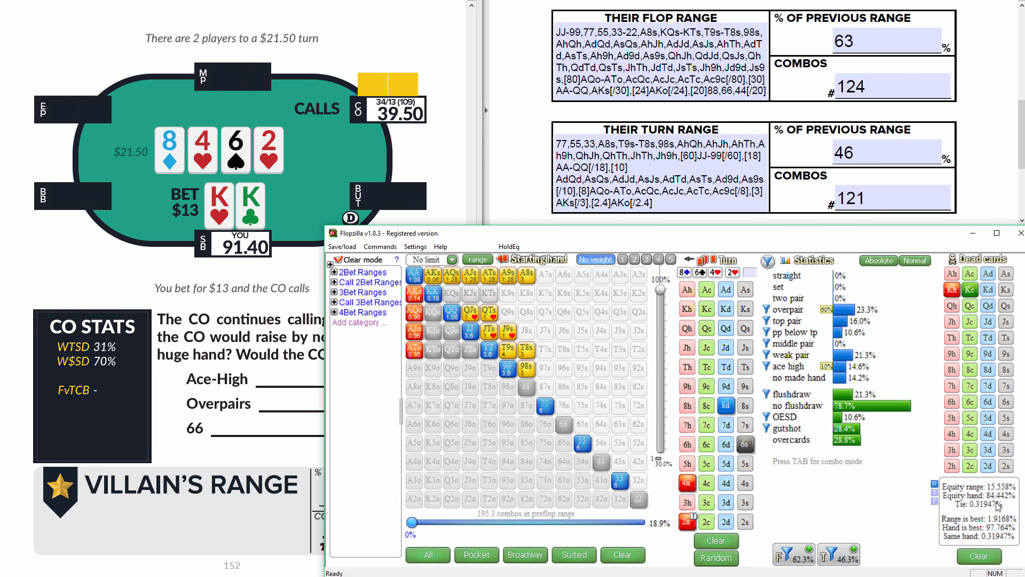
{"action": "mouse_move", "coordinate": [816, 509]}
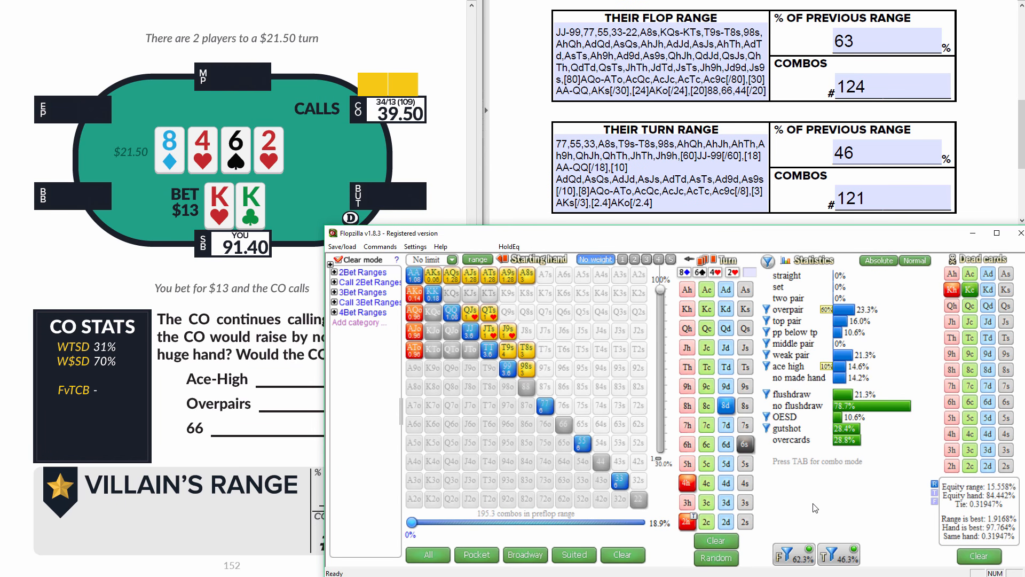
{"action": "mouse_move", "coordinate": [797, 517]}
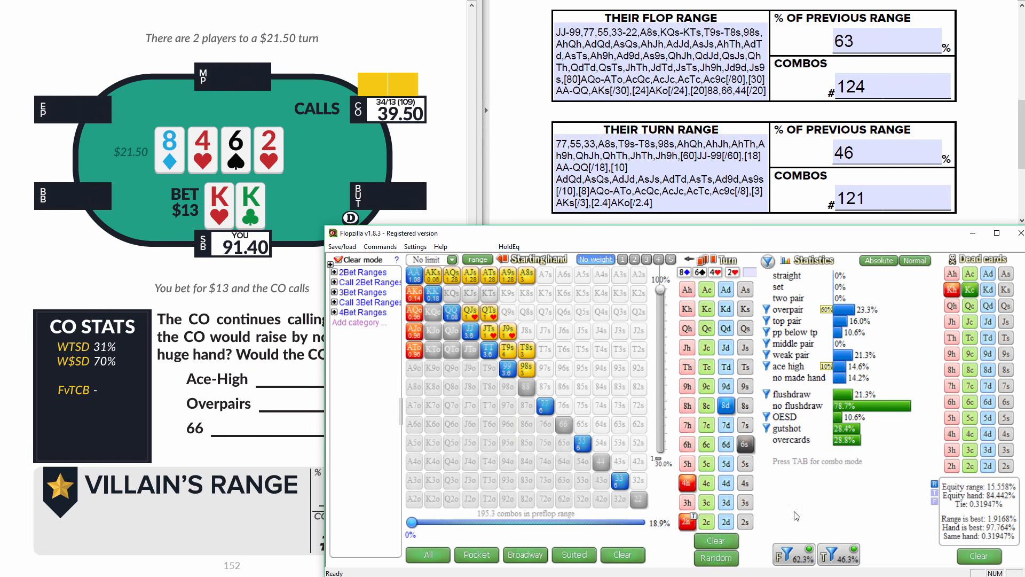
{"action": "mouse_move", "coordinate": [827, 511]}
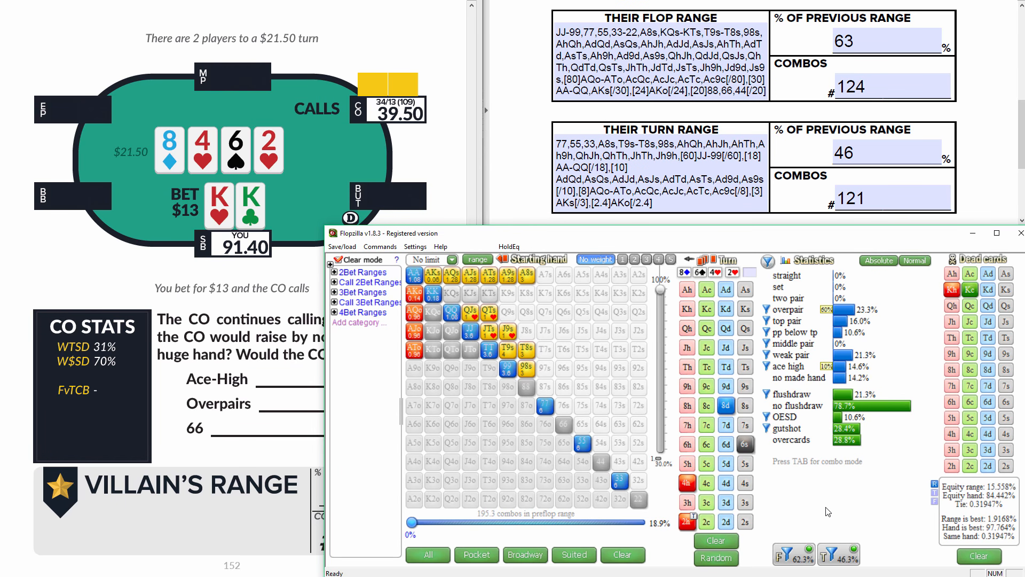
{"action": "mouse_move", "coordinate": [820, 511]}
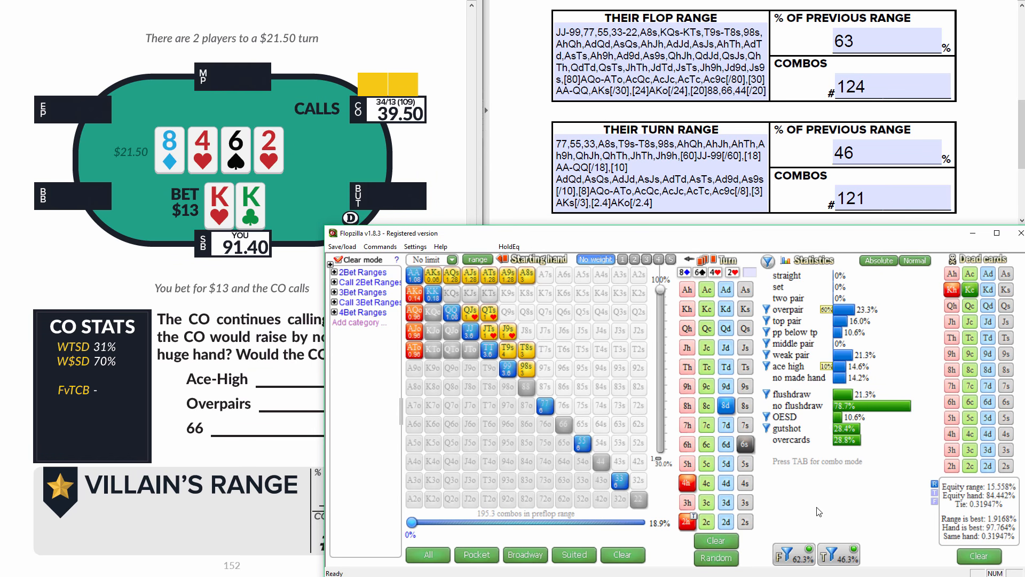
{"action": "mouse_move", "coordinate": [813, 508]}
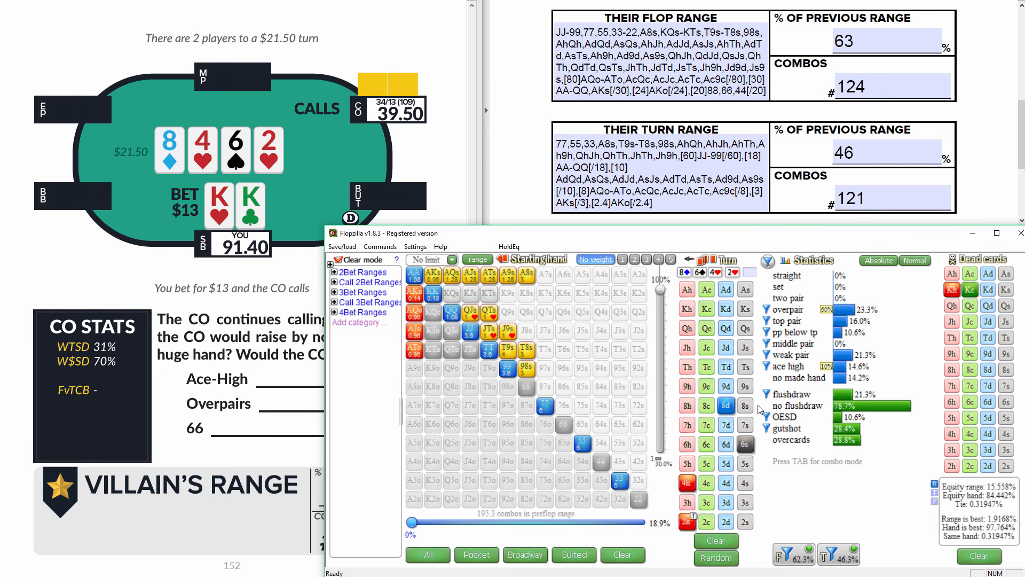
{"action": "mouse_move", "coordinate": [792, 354]}
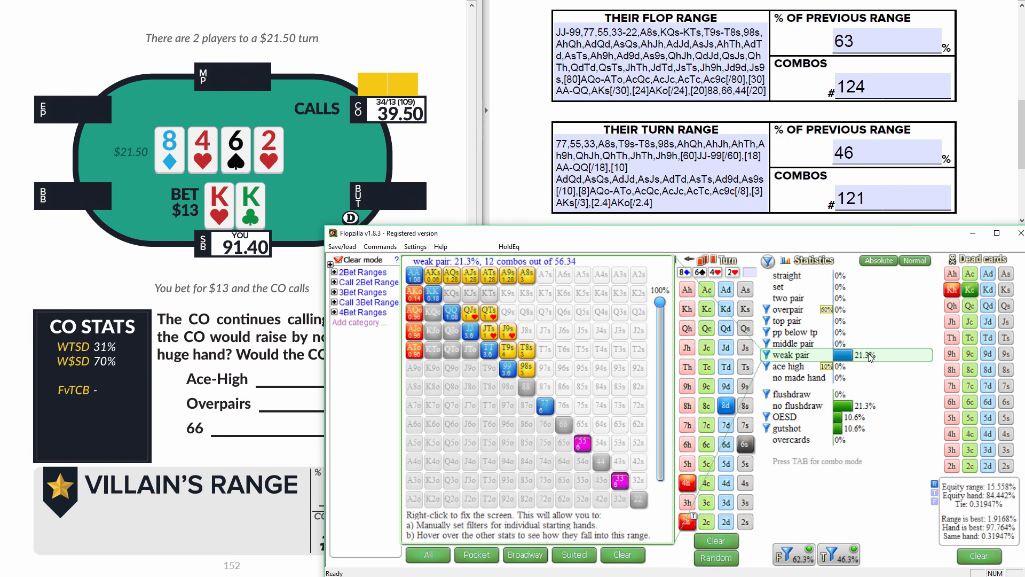